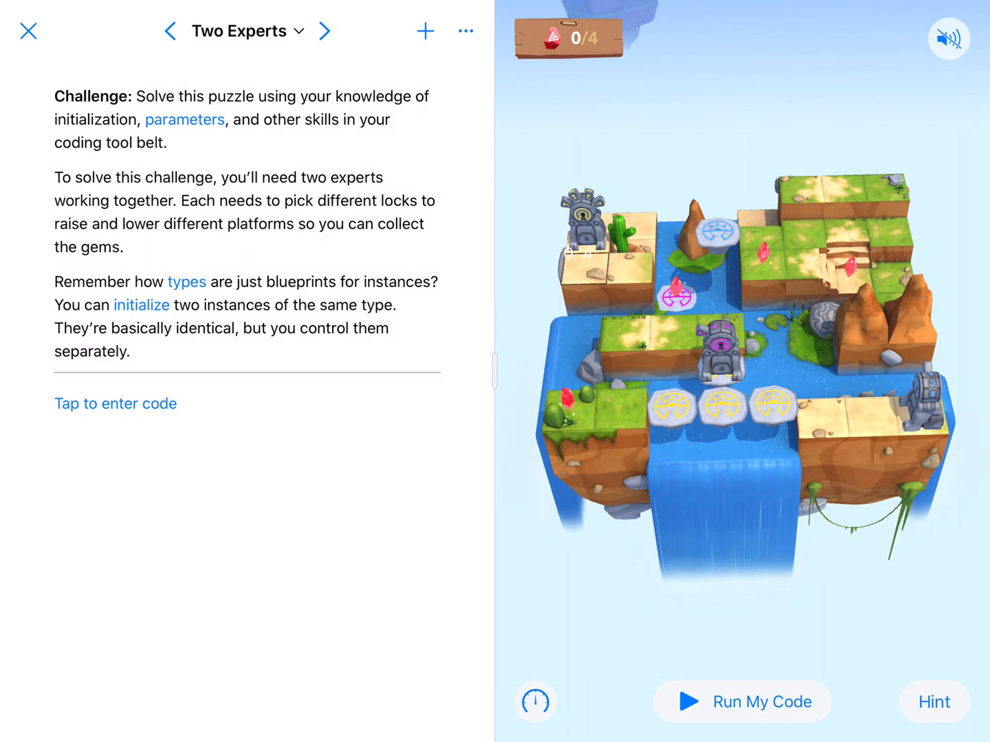
- Declare tpExpert = Expert() and bottomExpert = Expert() as two constants
left_click(115, 404)
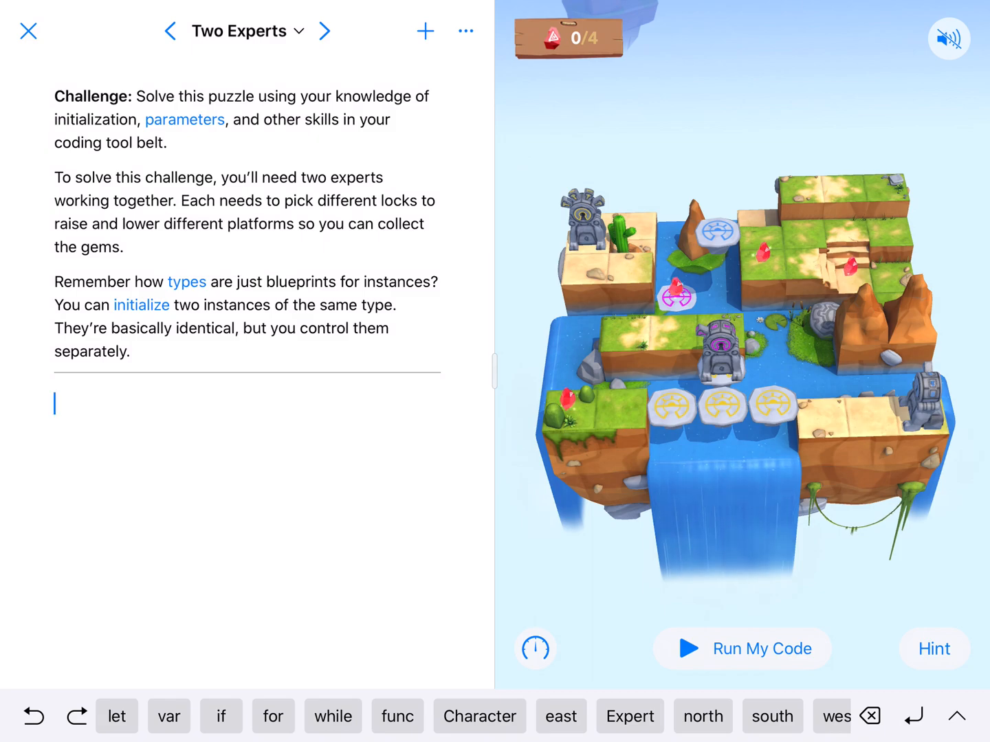
left_click(115, 716)
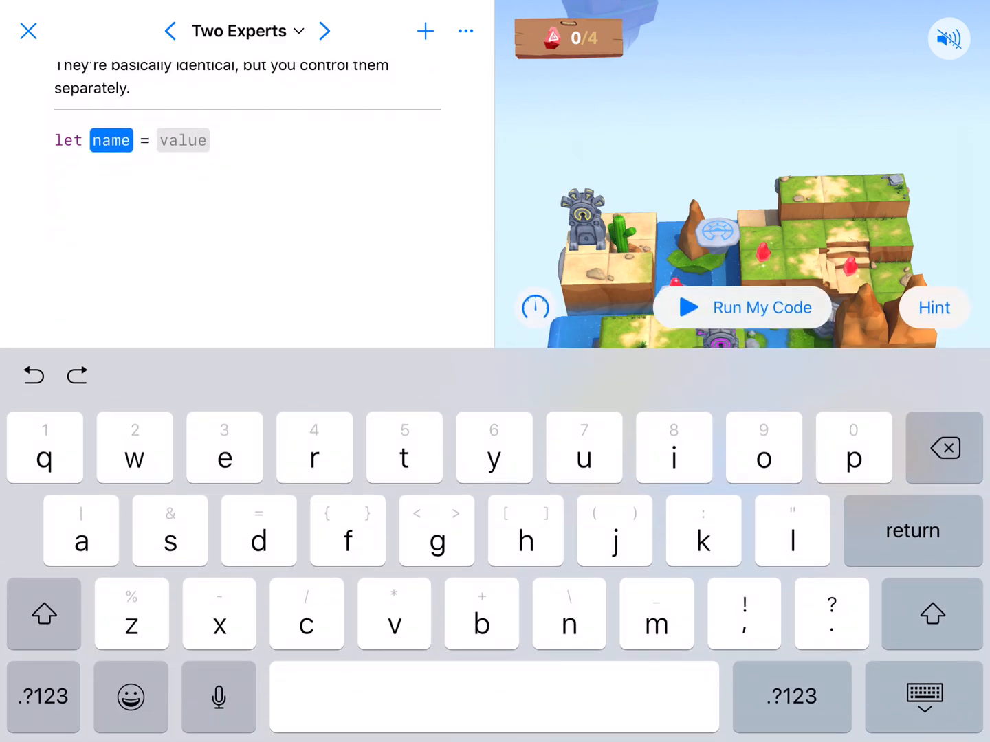
type("tpE")
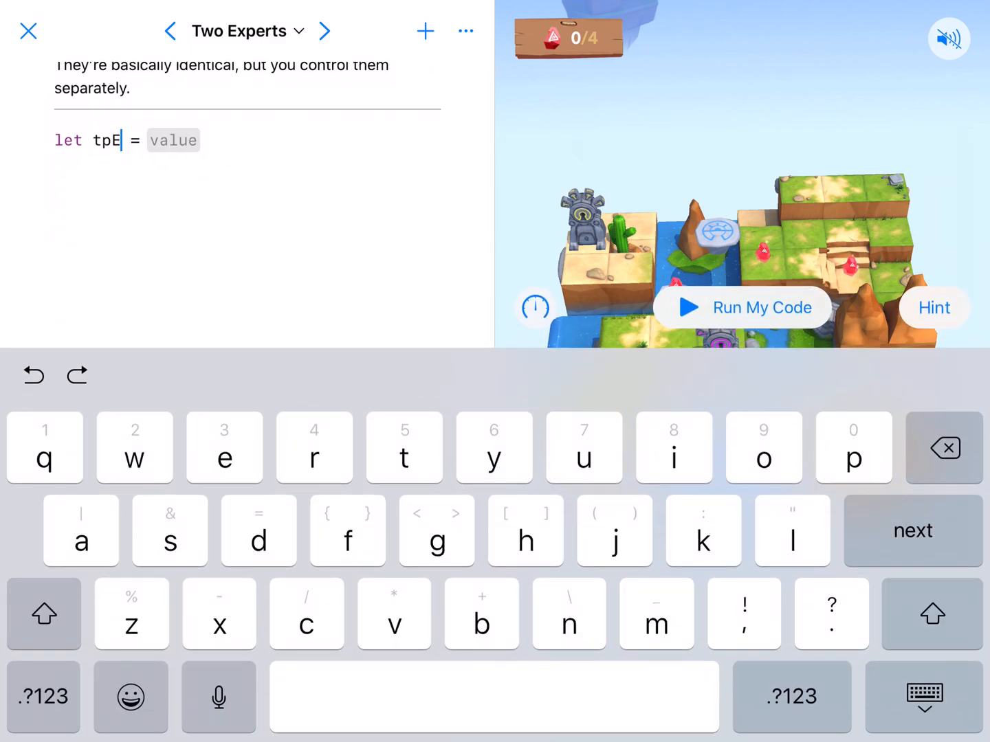
type("xpert")
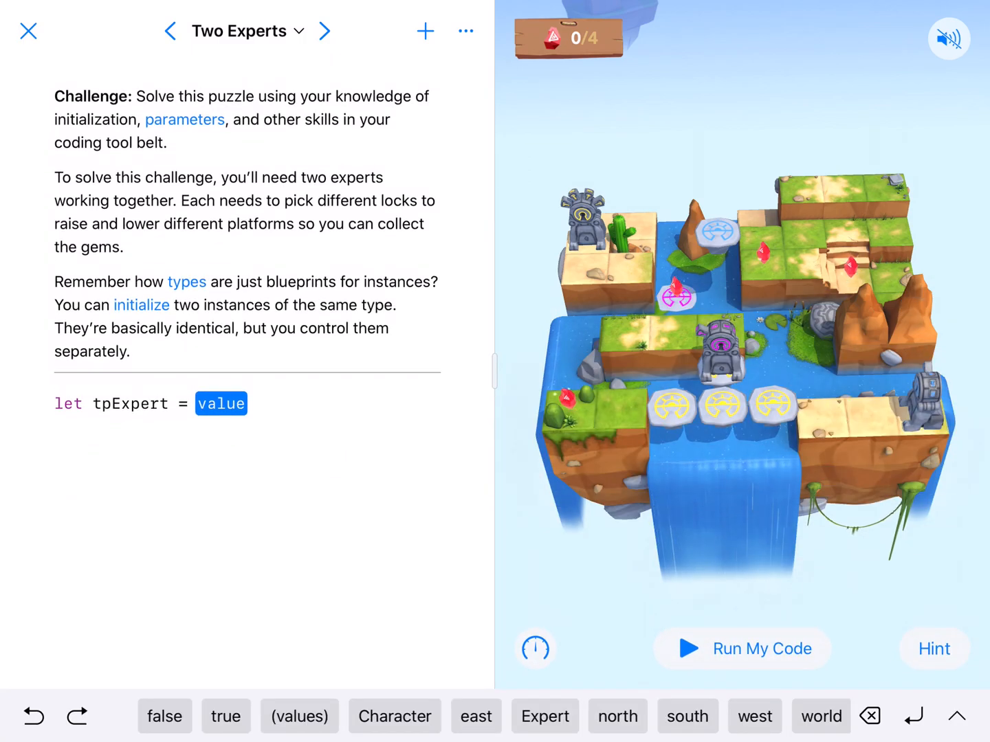
left_click(544, 716)
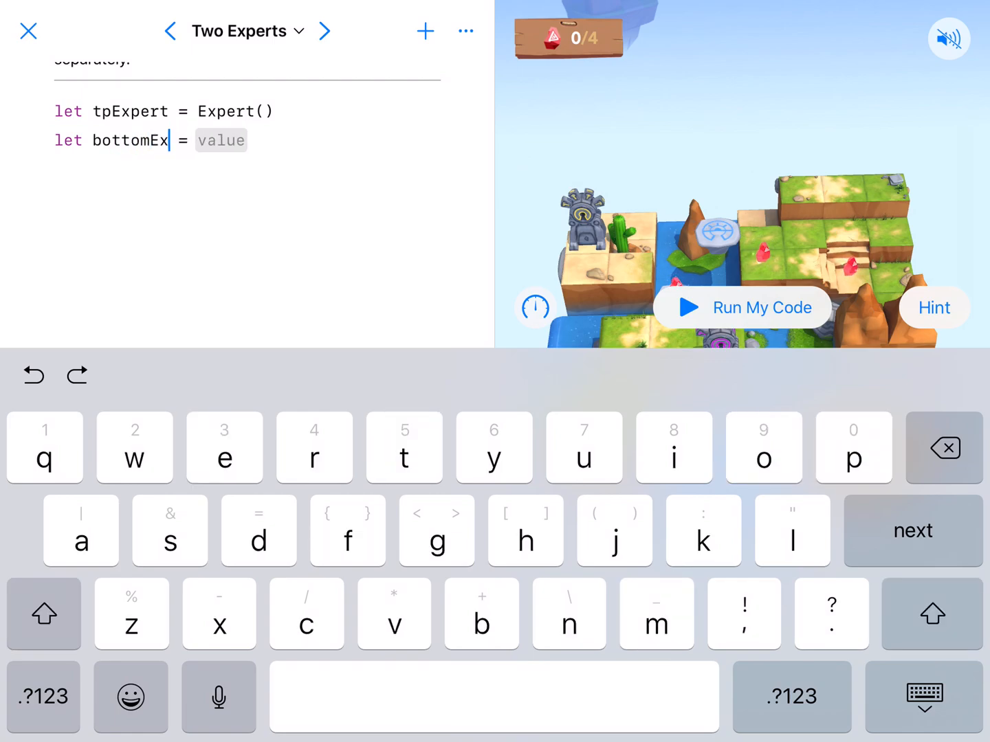
type("pert")
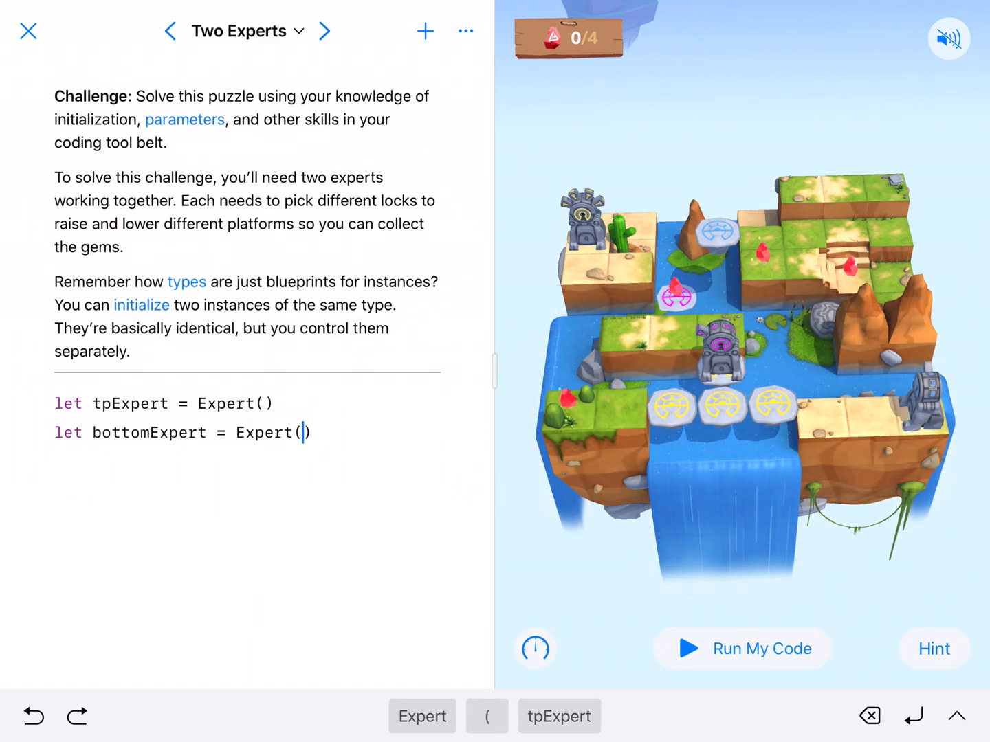
key("return")
type("world")
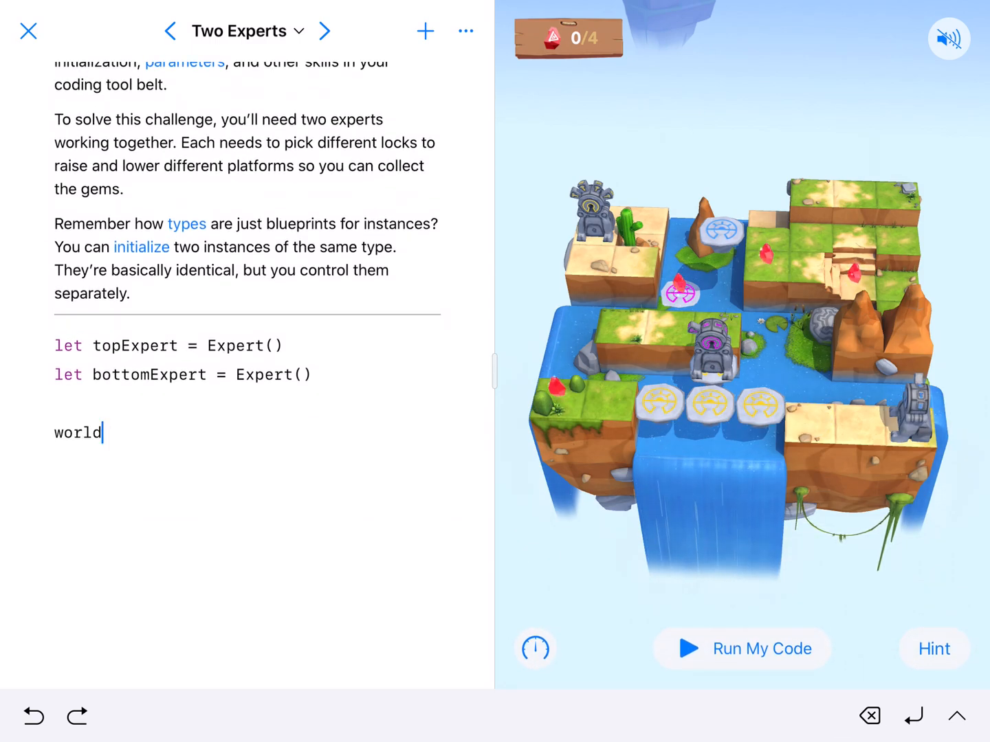
- Add world.place(bottomExpert, facing: east, atColumn: 0, row: 0)
type(".")
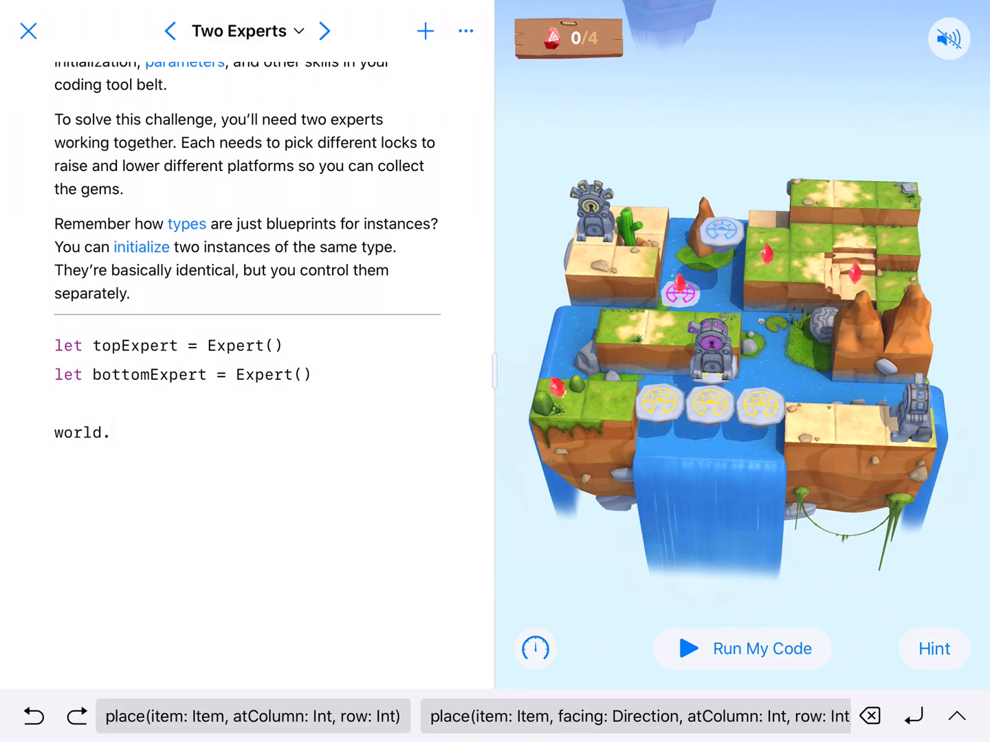
left_click(635, 716)
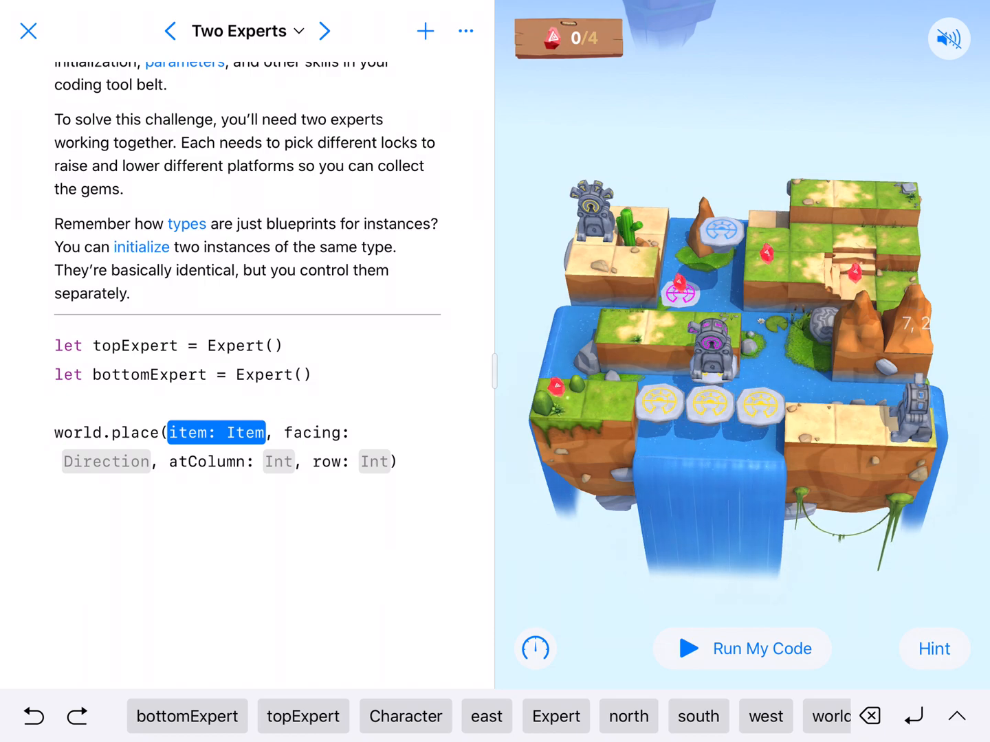
left_click(187, 716)
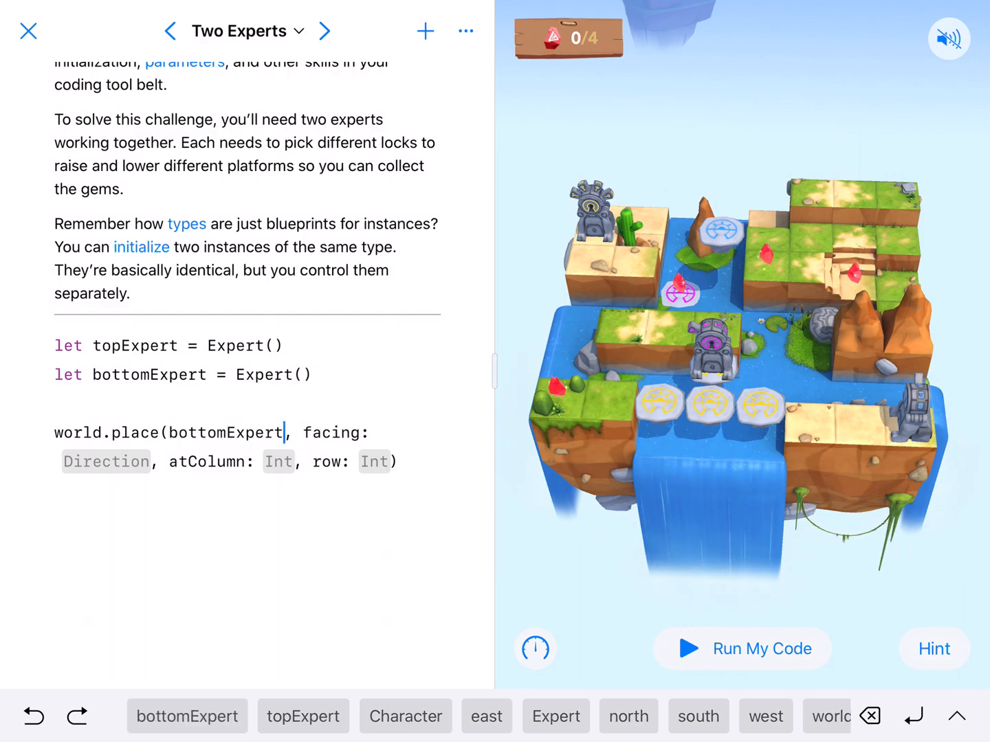
left_click(106, 462)
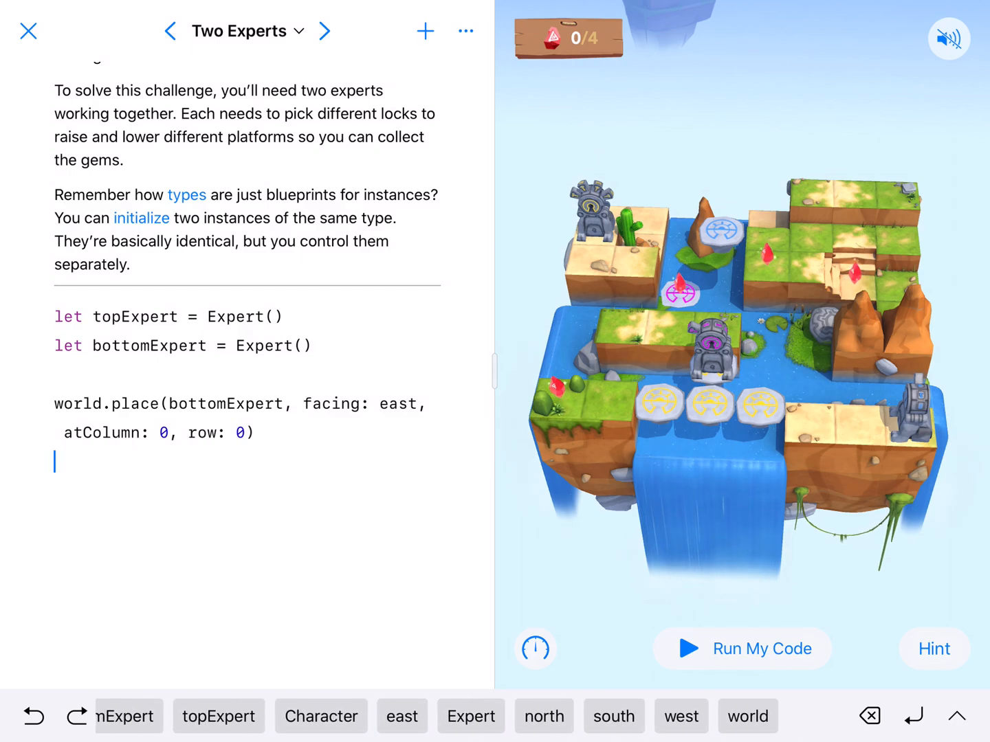
- Add world.place(topExpert, facing: north, atColumn: 0, row: 4)
type("world")
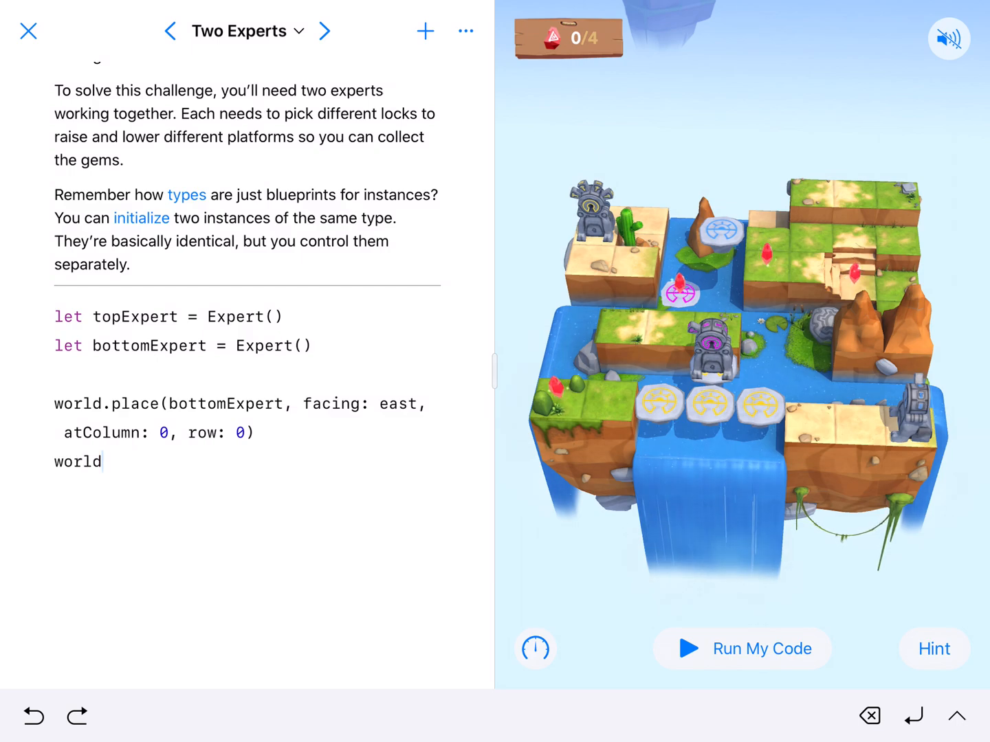
type(".")
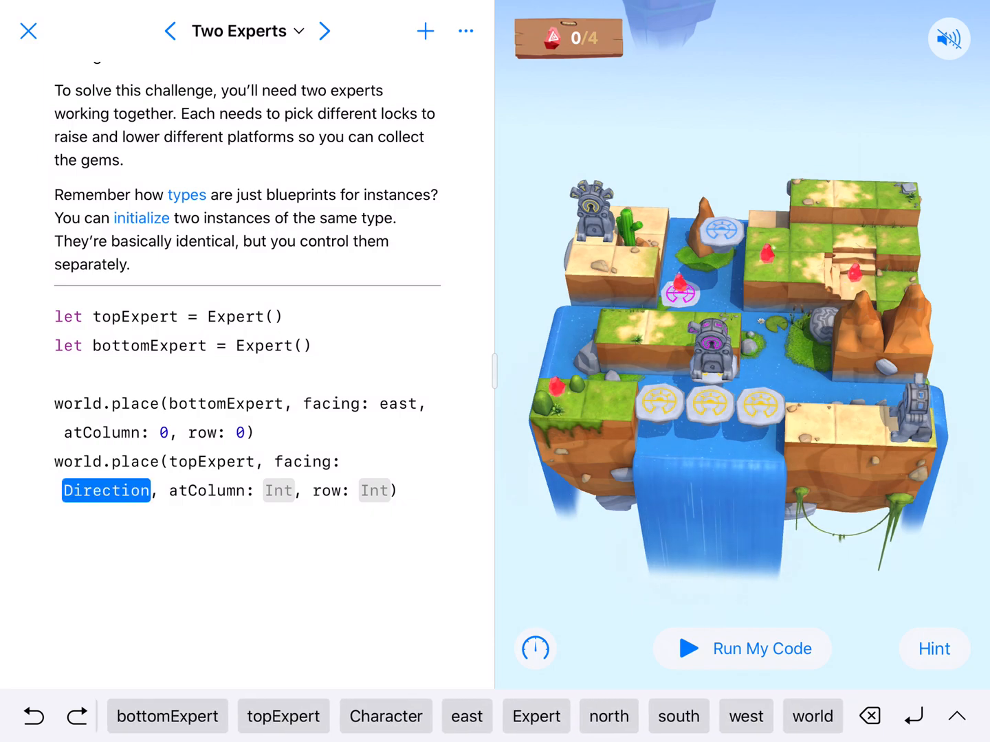
left_click(607, 716)
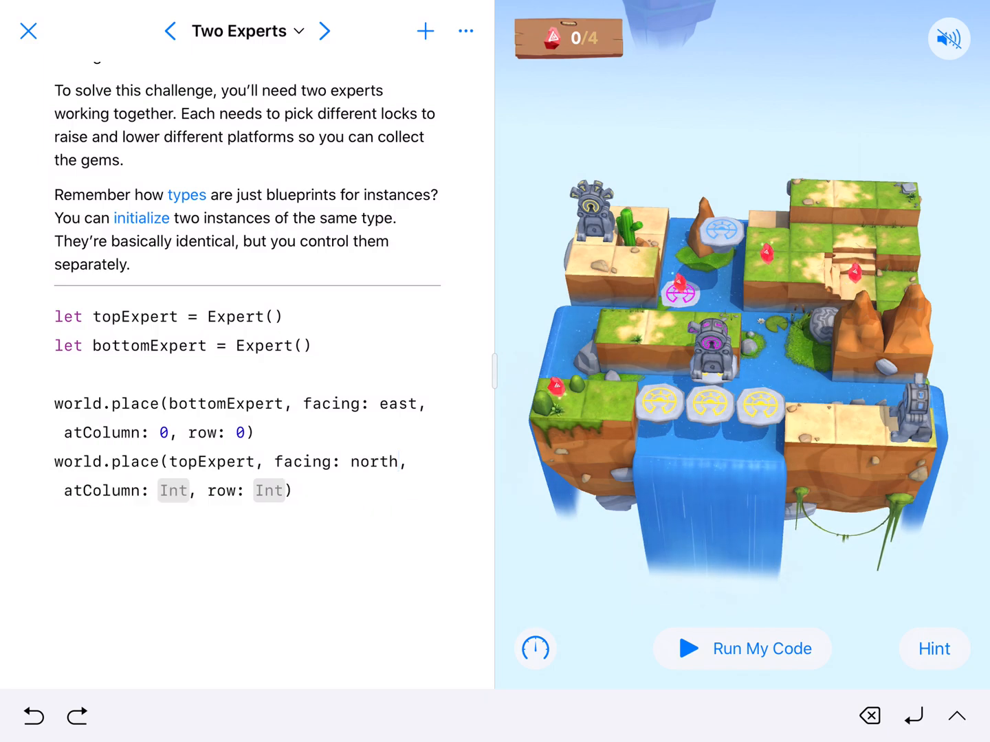
left_click(396, 462)
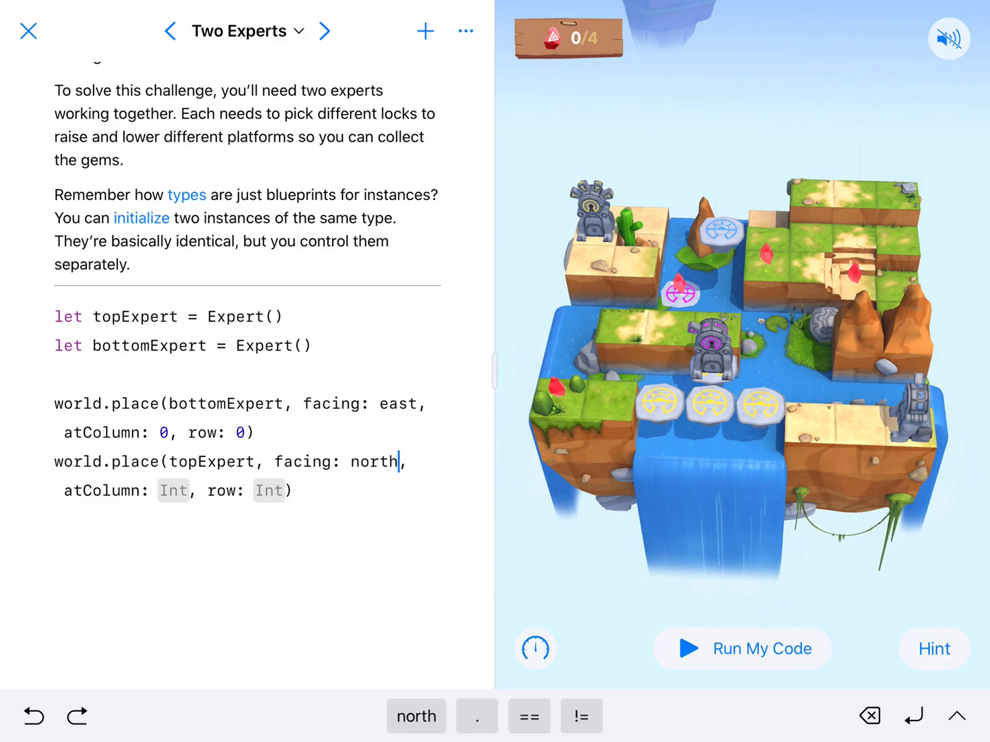
left_click(173, 490)
type("0")
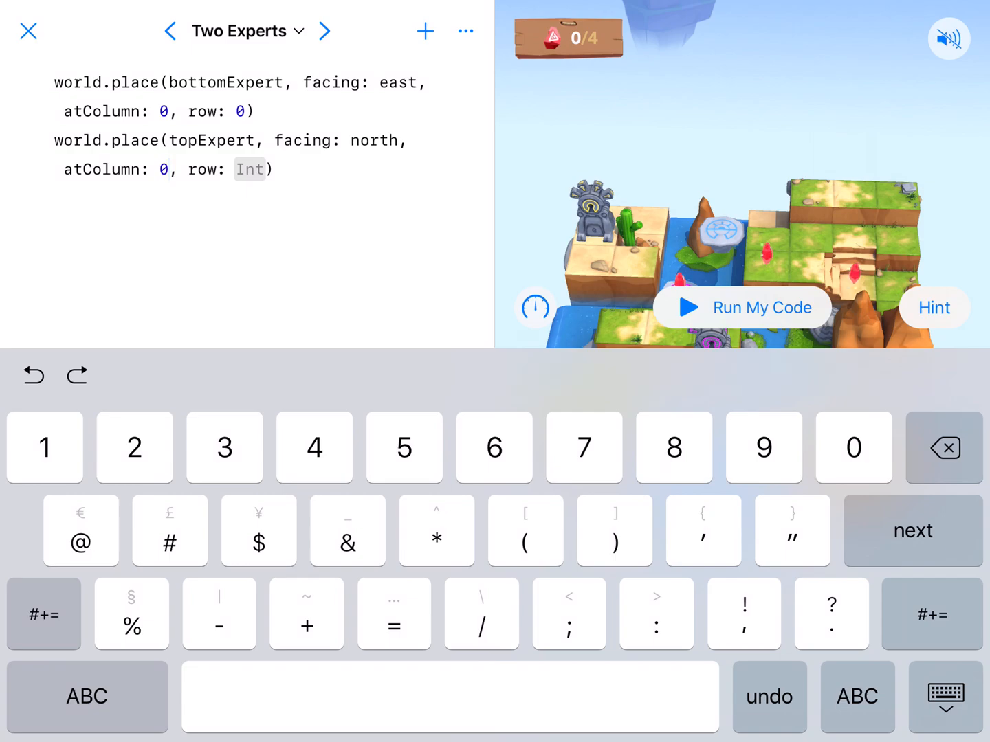
left_click(250, 169)
type("4")
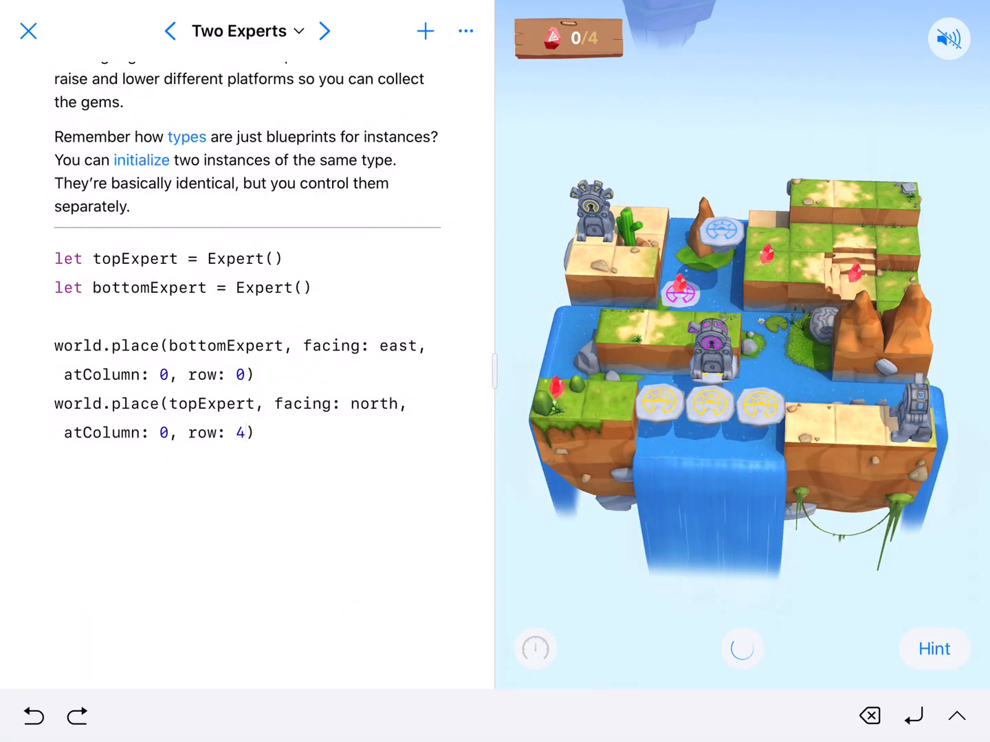
- Run the code to see both experts placed, stop it, and start a bottomExpert line
left_click(254, 431)
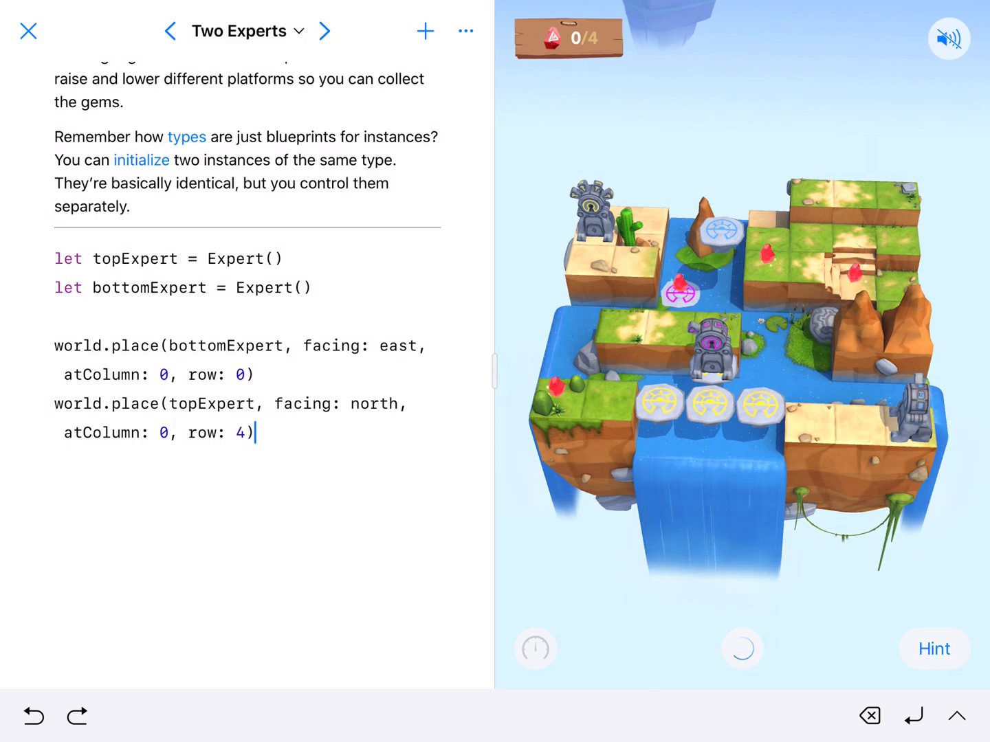
left_click(740, 648)
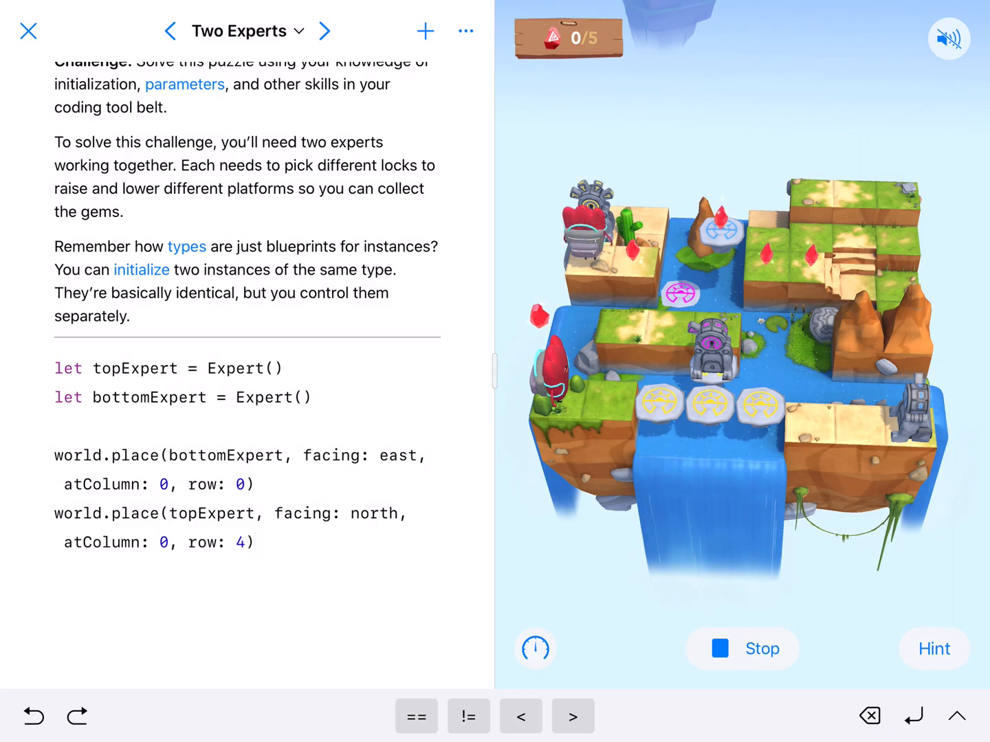
left_click(742, 648)
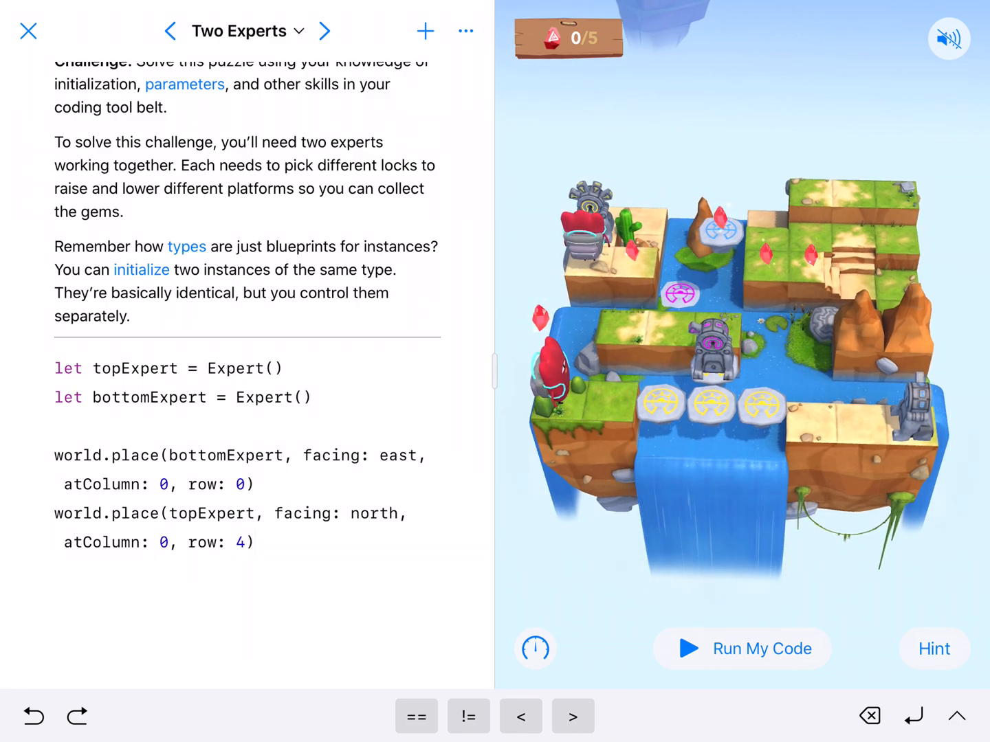
scroll("down", 3)
type("bottomExpert")
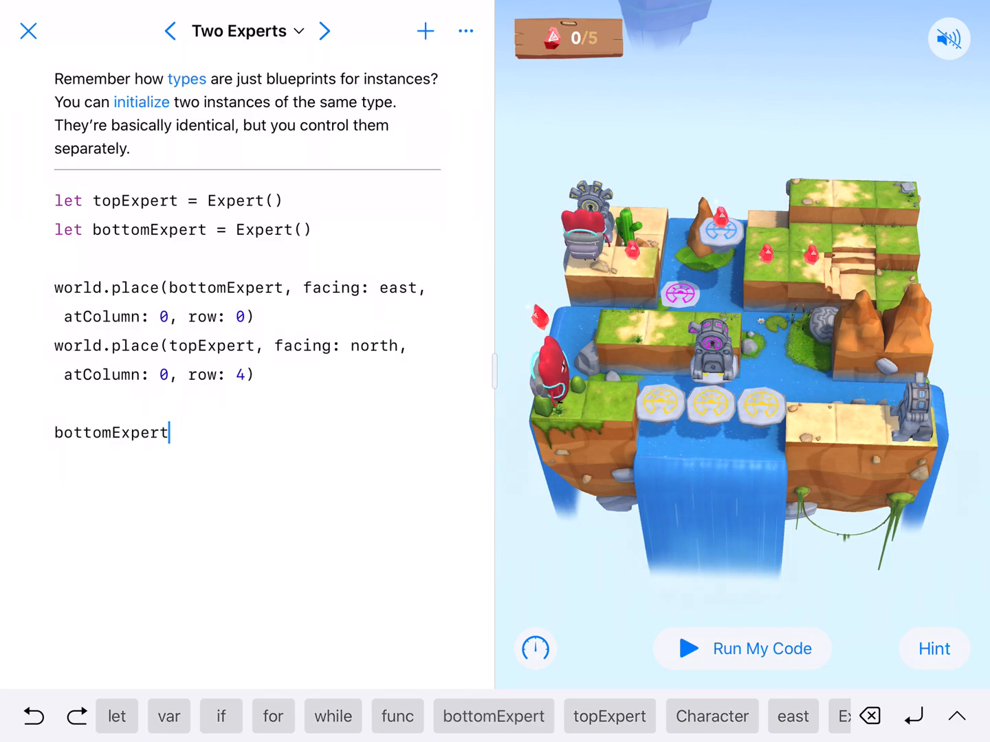
- Make bottomExpert collect a gem, move 3 and turn left
type(".collectGem(")
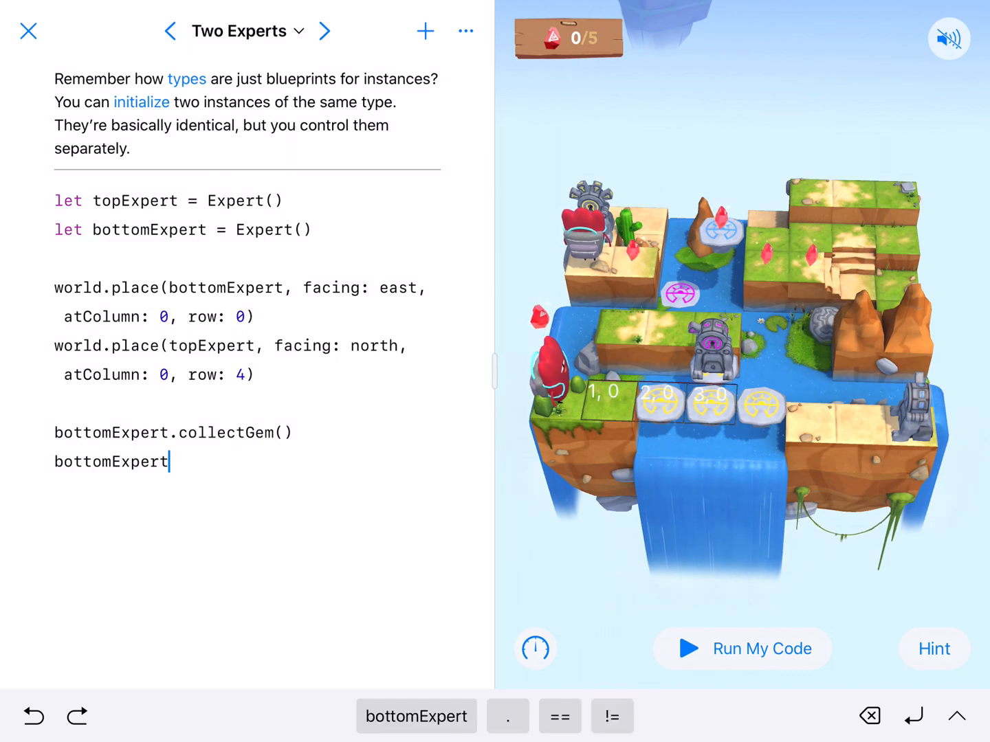
type(".")
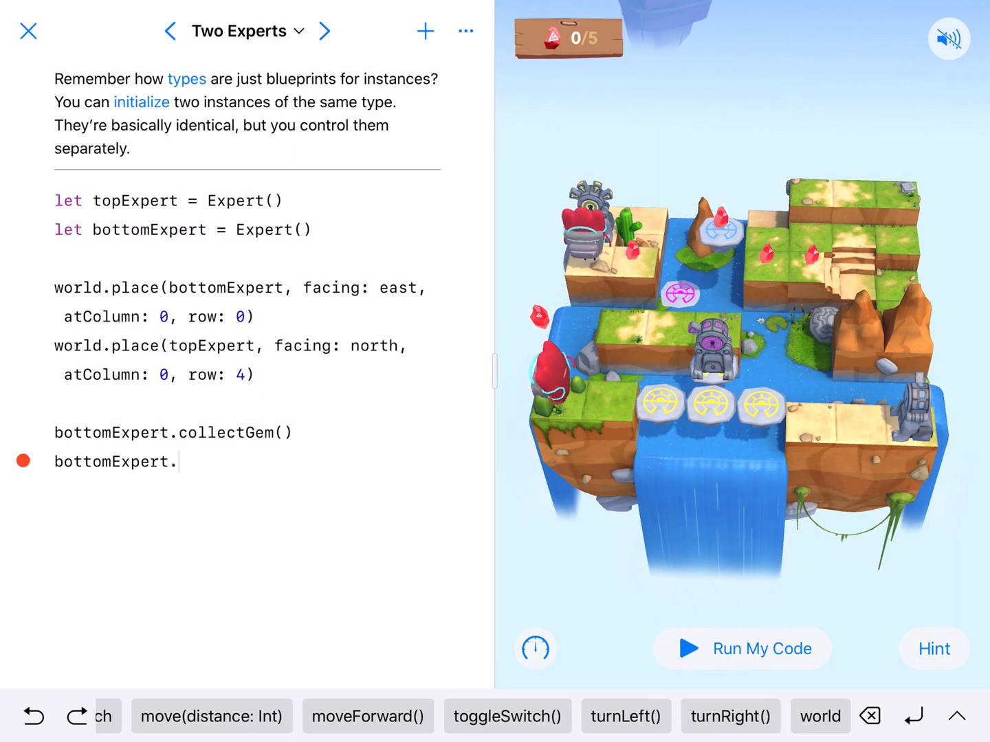
left_click(212, 716)
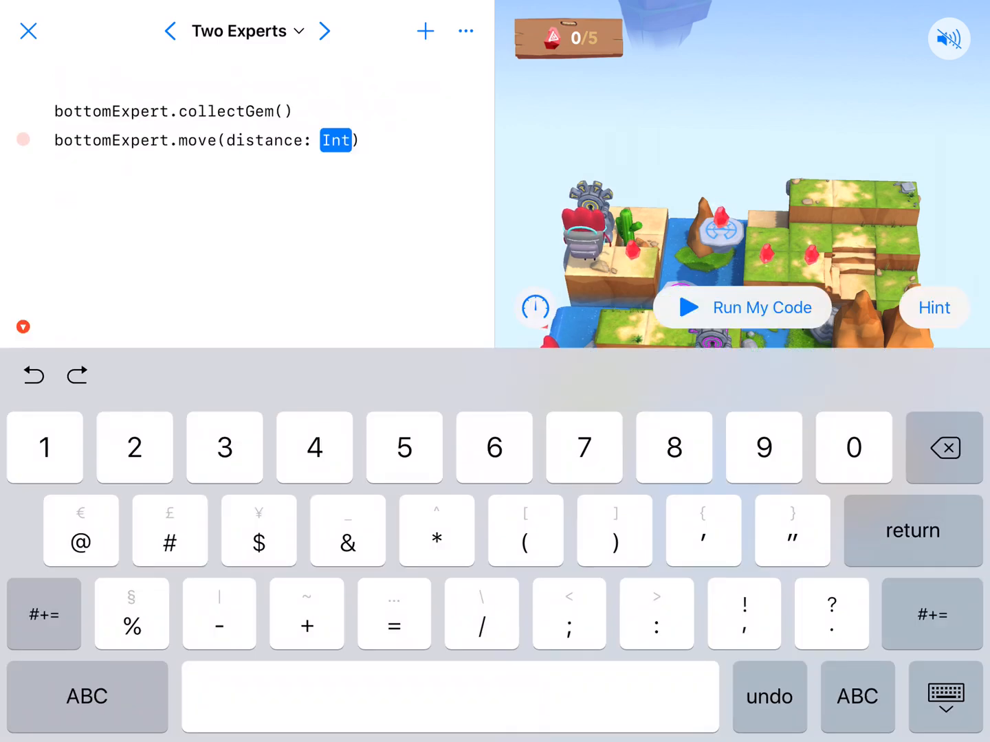
type("3")
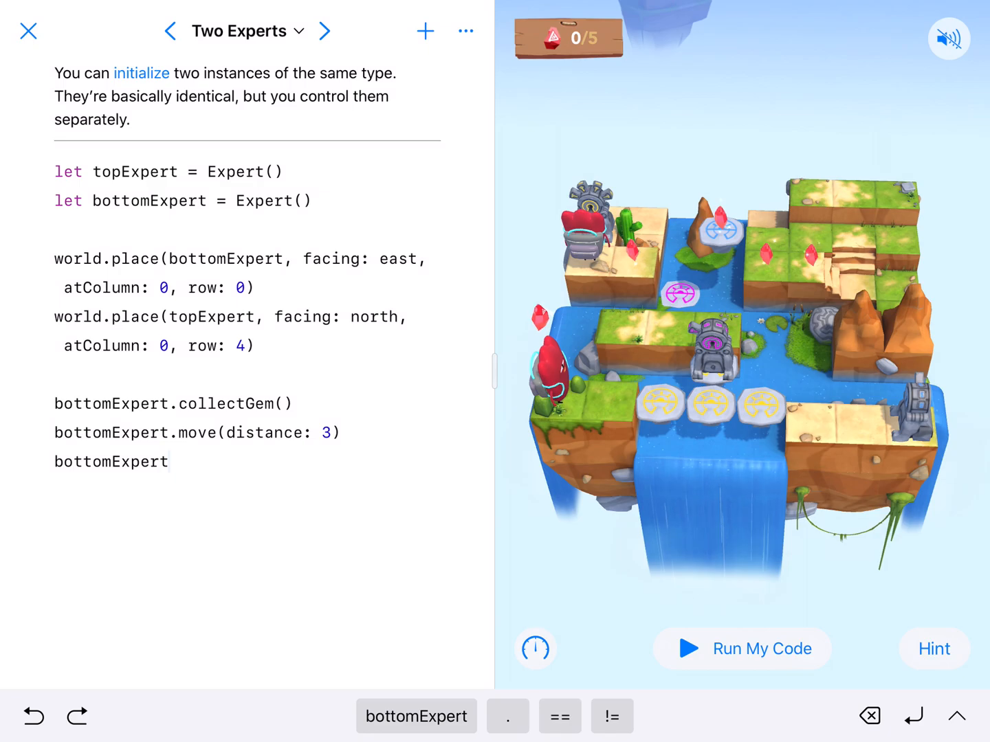
type(".turnLeft(")
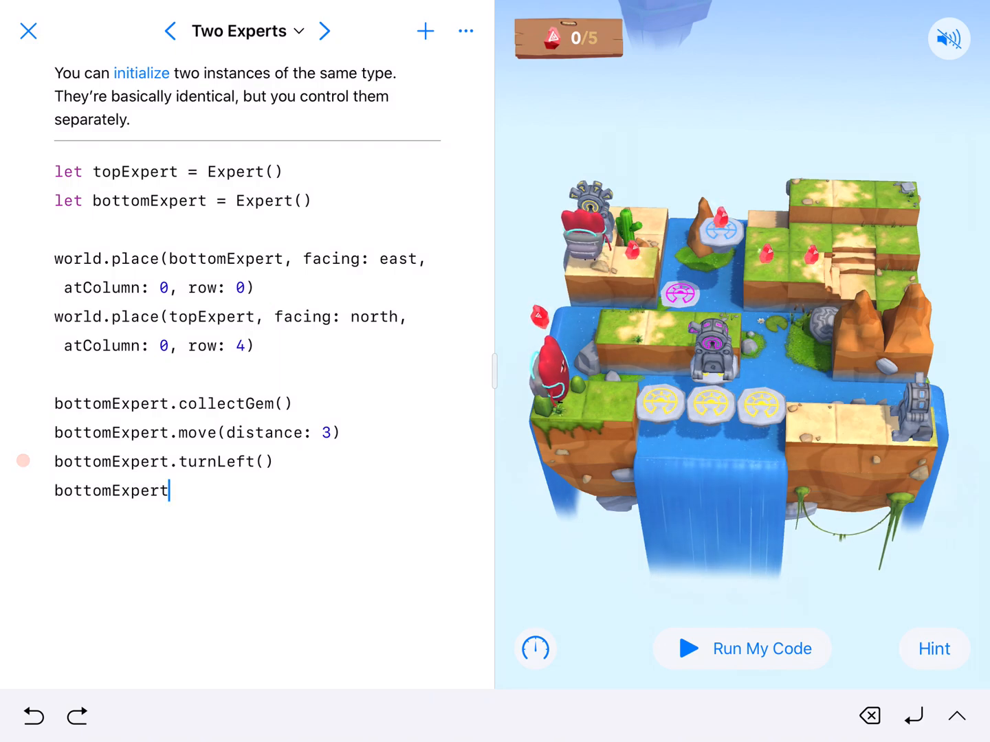
- Make bottomExpert turnLock(up: true, numberOfTimes: 2) then start its turnRight command
type(".")
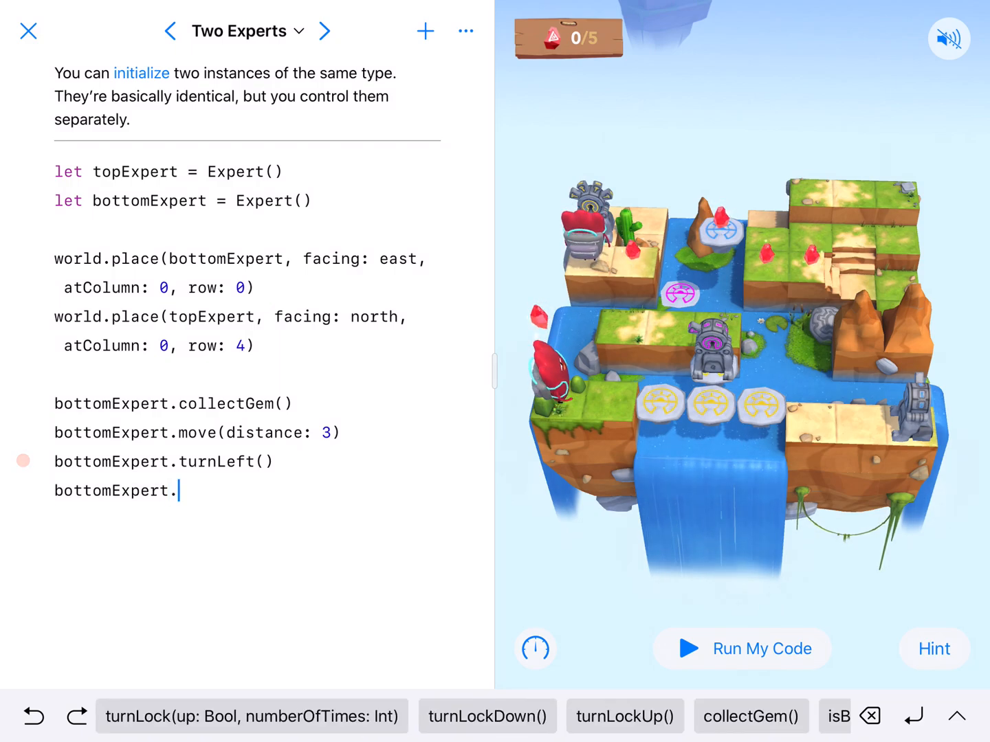
left_click(250, 716)
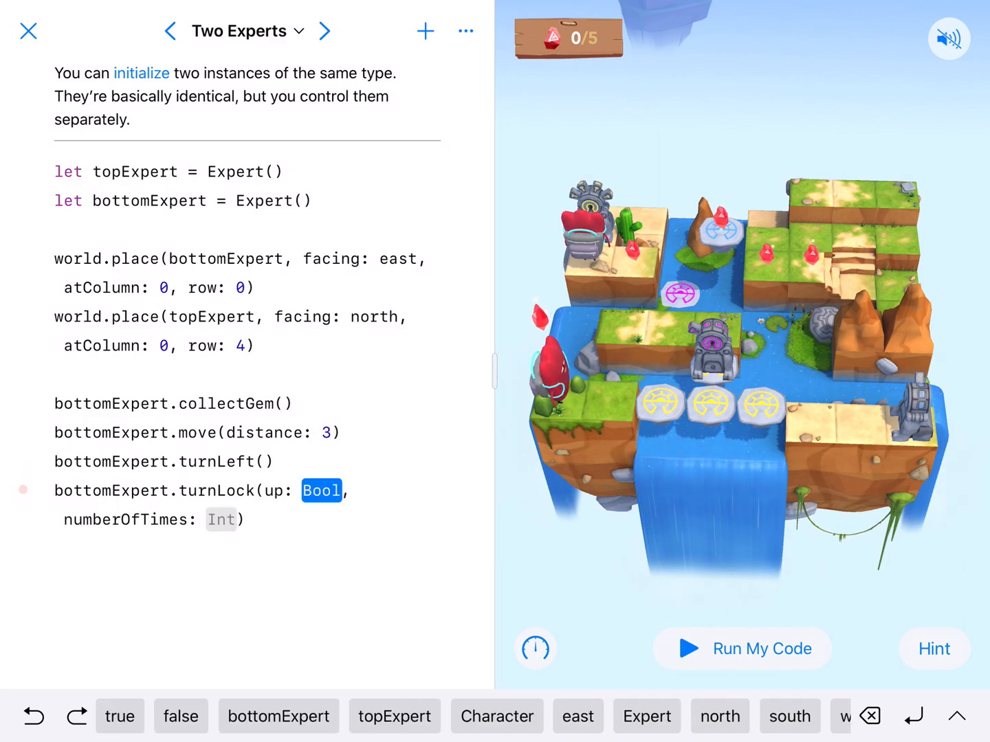
left_click(118, 717)
type("2")
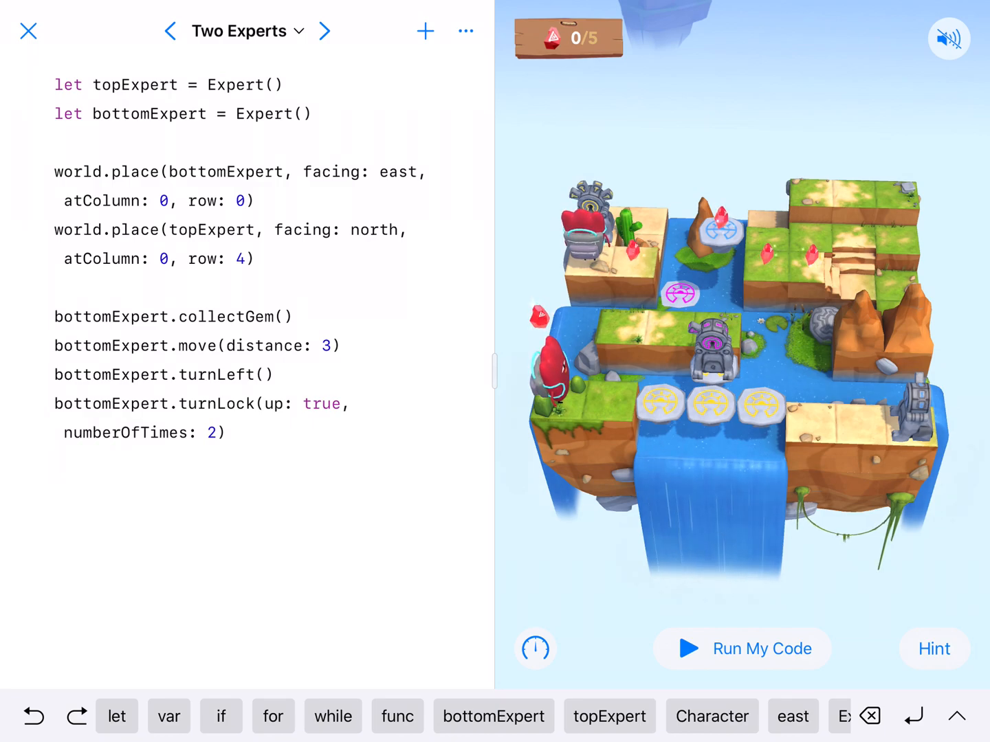
left_click(494, 716)
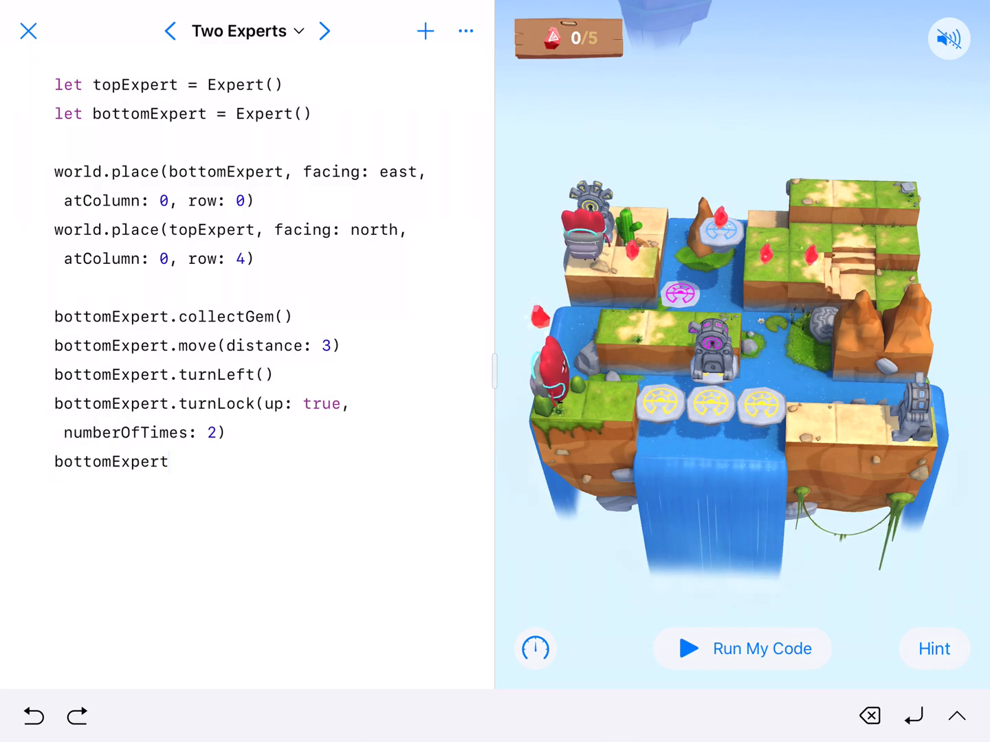
type(".turnRight(")
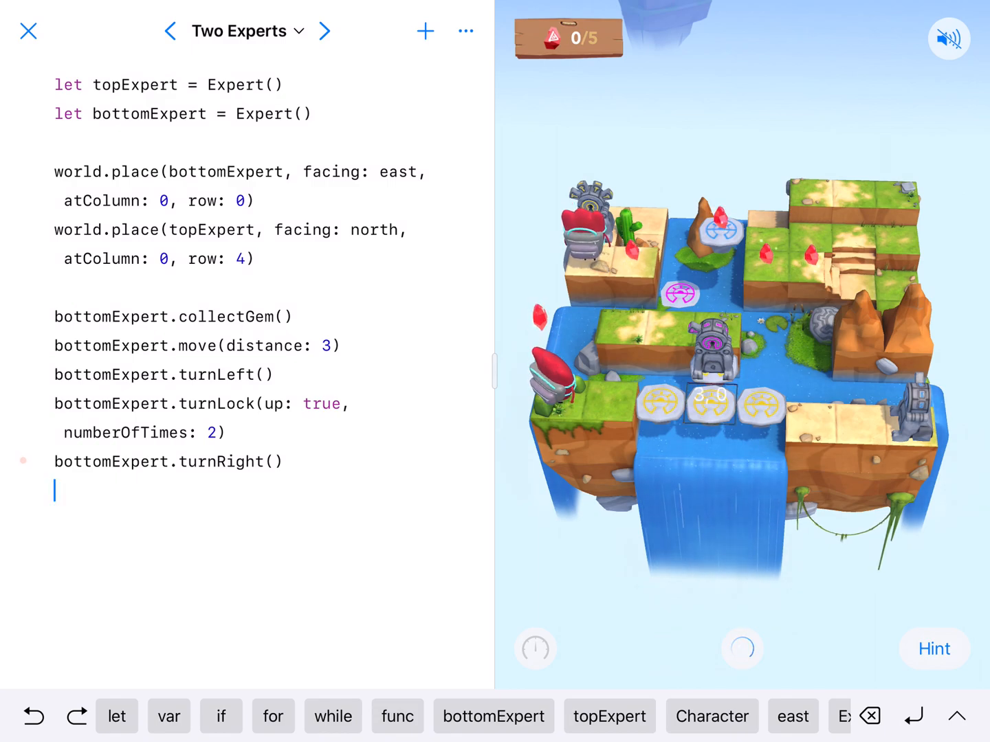
- Run the code at fastest speed, collecting 1 of 5 gems
left_click(741, 649)
type("topExpert")
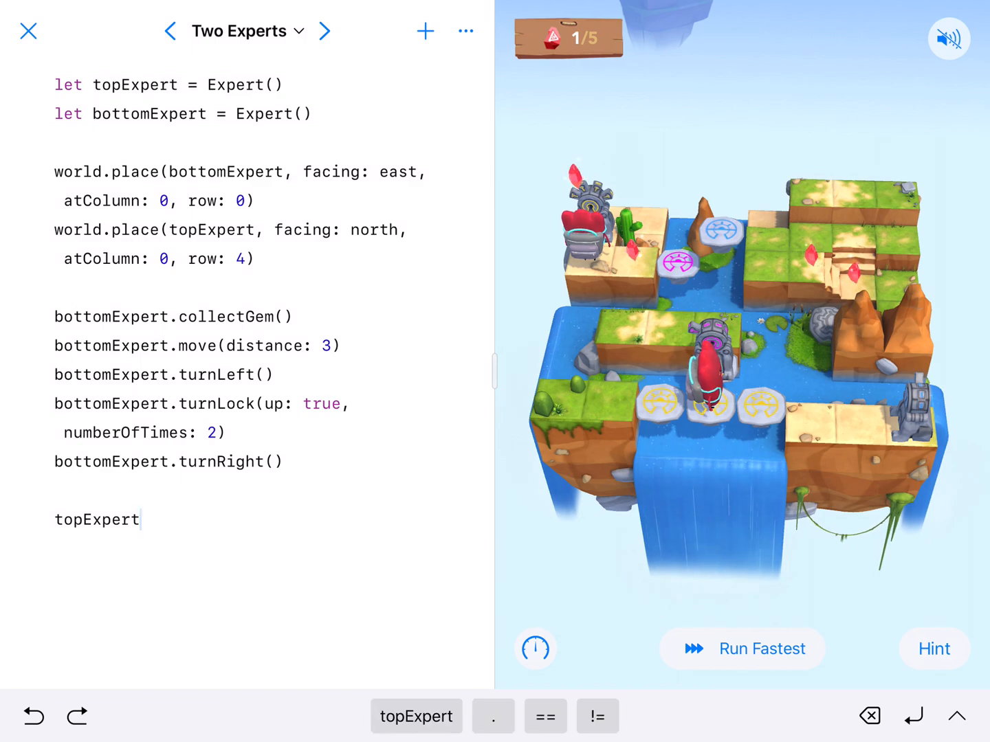
- Make topExpert turn the lock down and turn right, then bottomExpert move 3
type(".turnLockDown(")
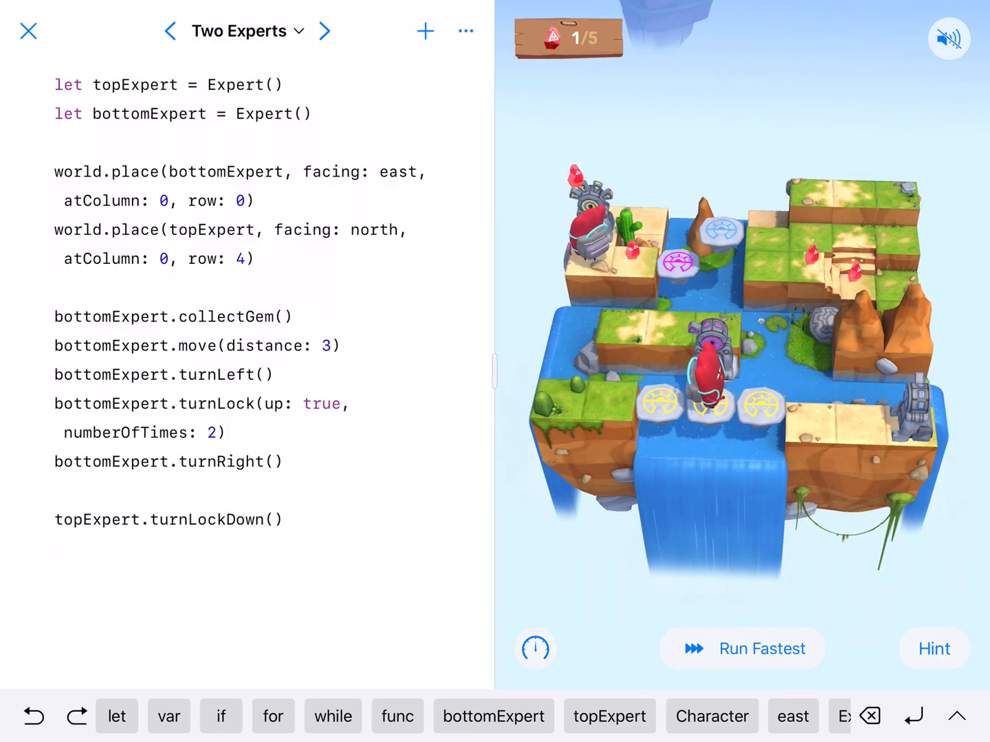
left_click(609, 716)
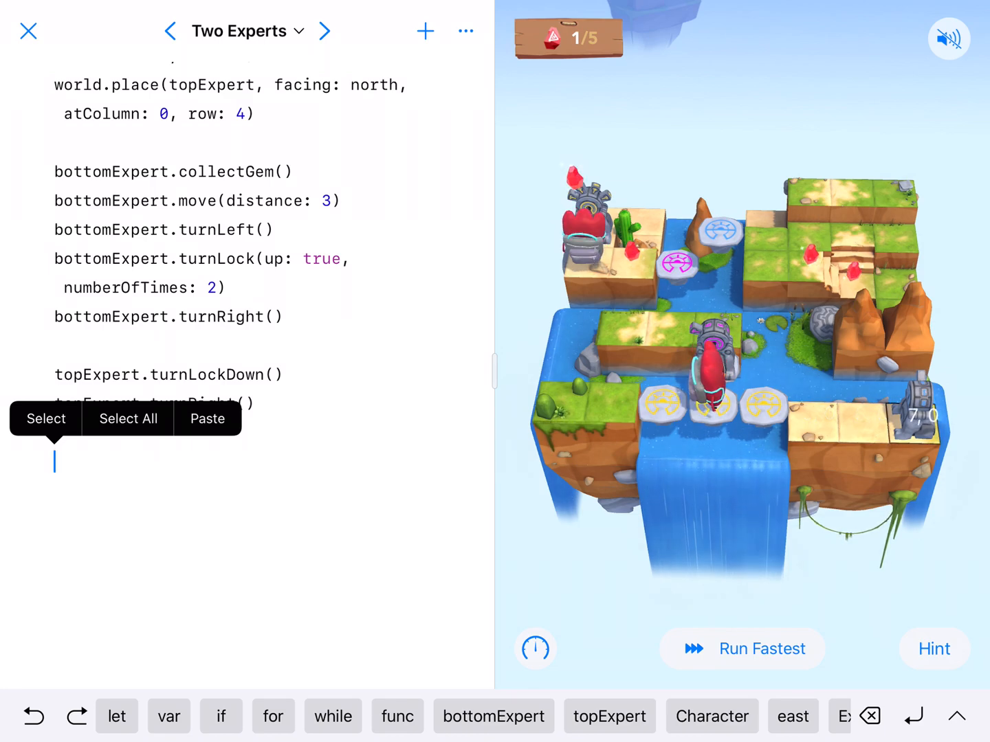
left_click(493, 716)
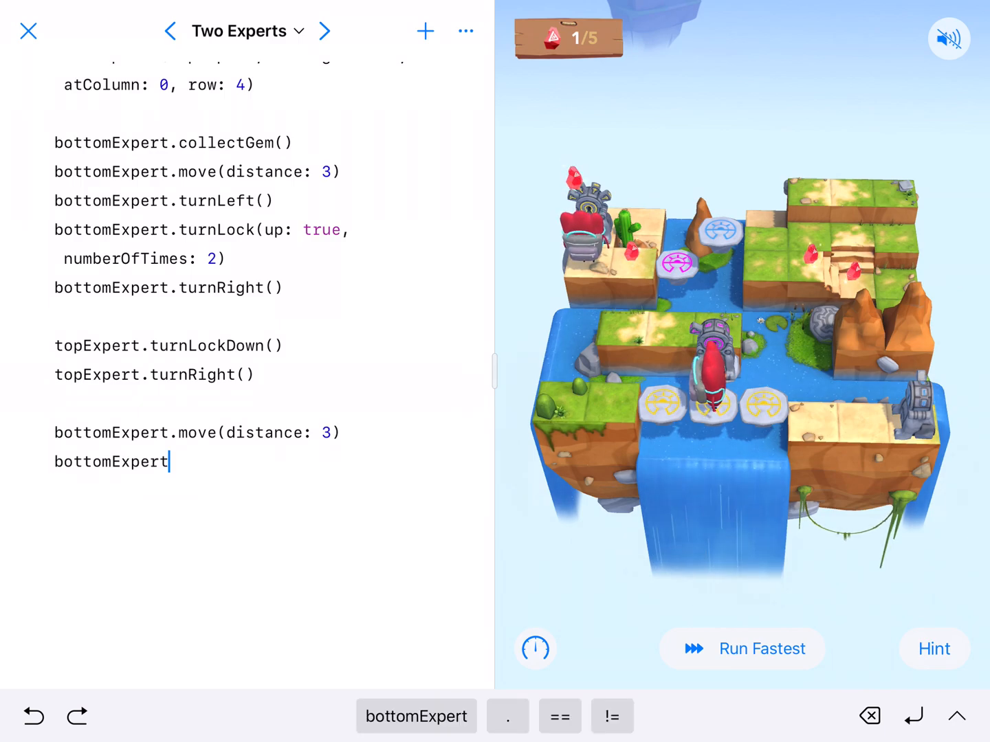
- Add bottomExpert.turnLock(up: false, numberOfTimes: 2) and run the code
type(".turnLock(up: false,")
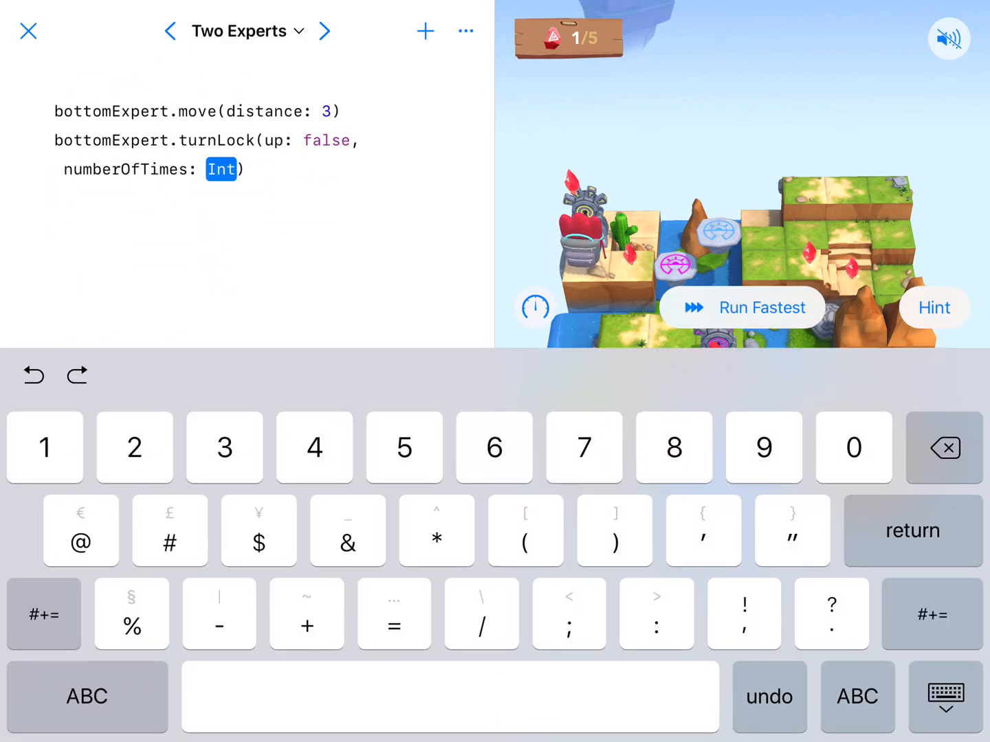
type("2")
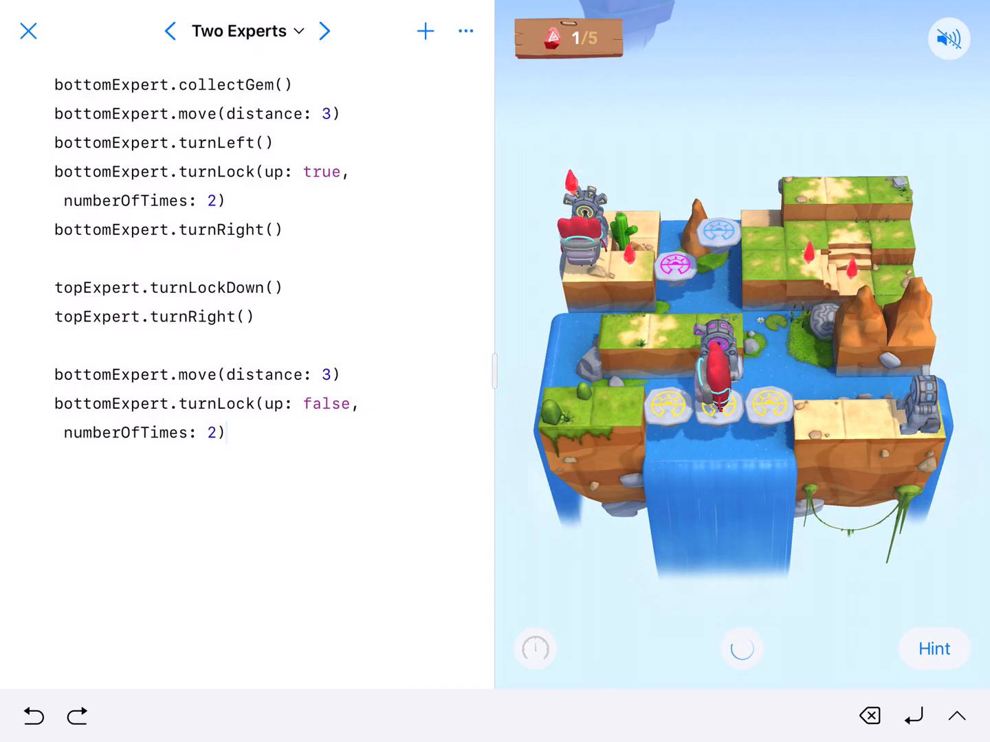
- Run the code to test the moves, then stop the run
left_click(740, 649)
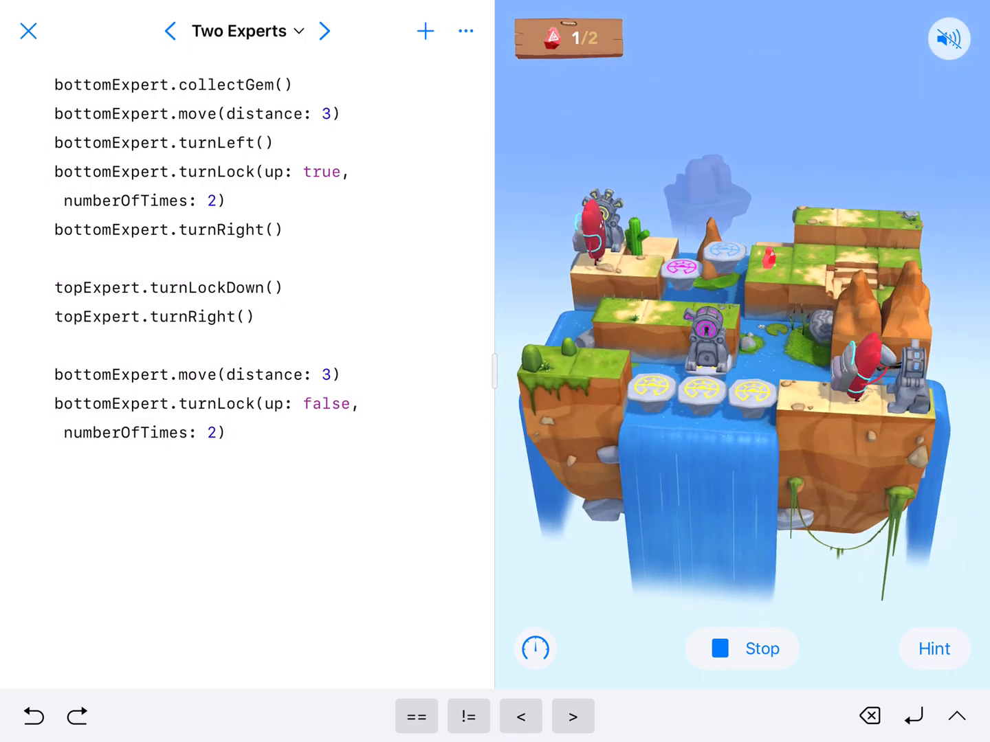
left_click(743, 649)
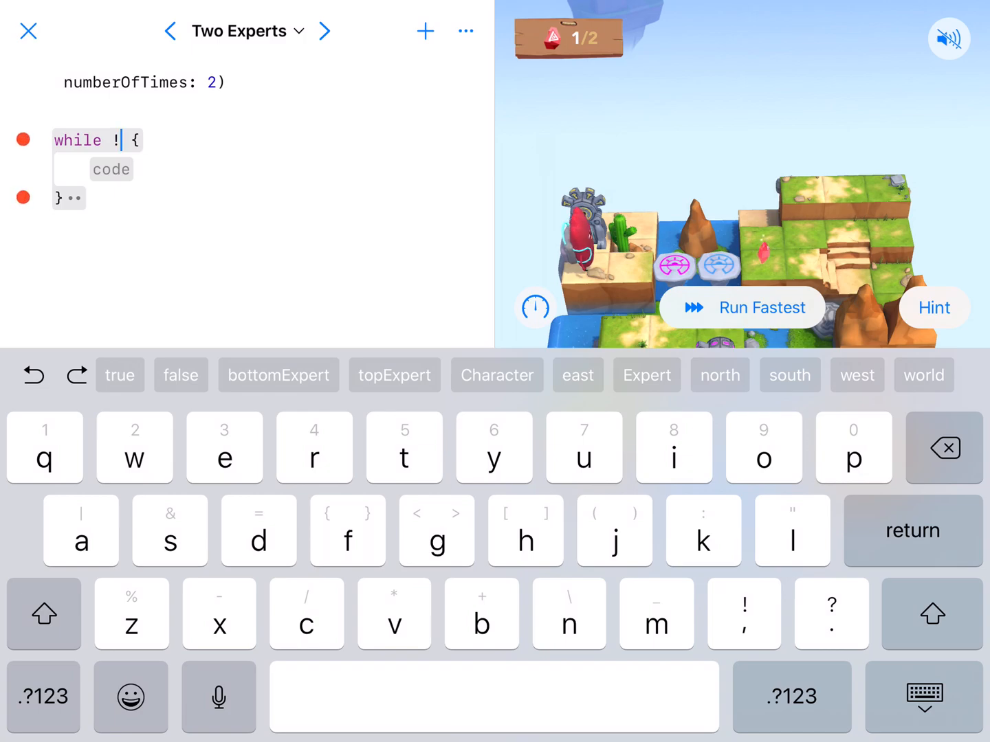
- Set the while condition to !topExpert.isBlocked and start an if about topExpert inside
left_click(393, 375)
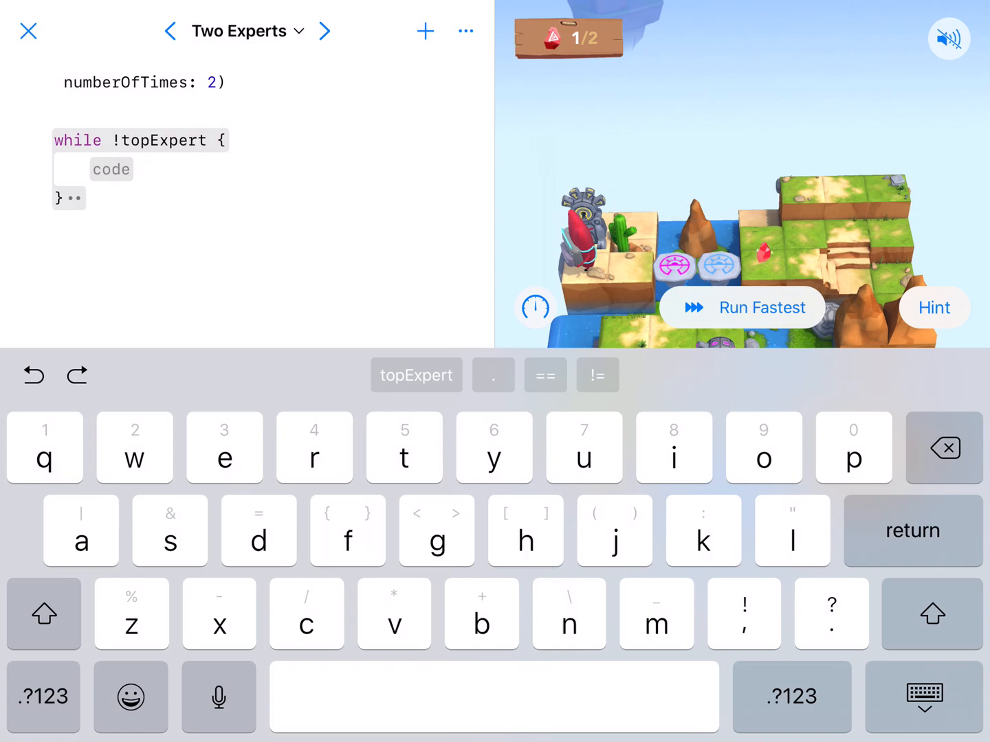
type(".isBlocked")
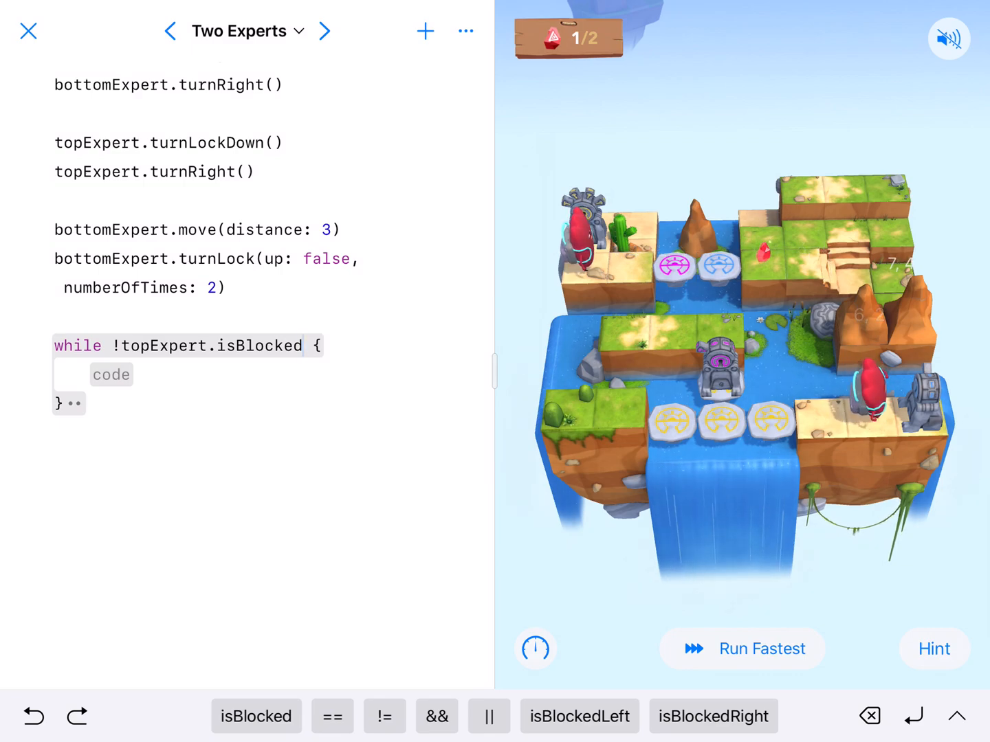
left_click(110, 373)
type("if topExpert {")
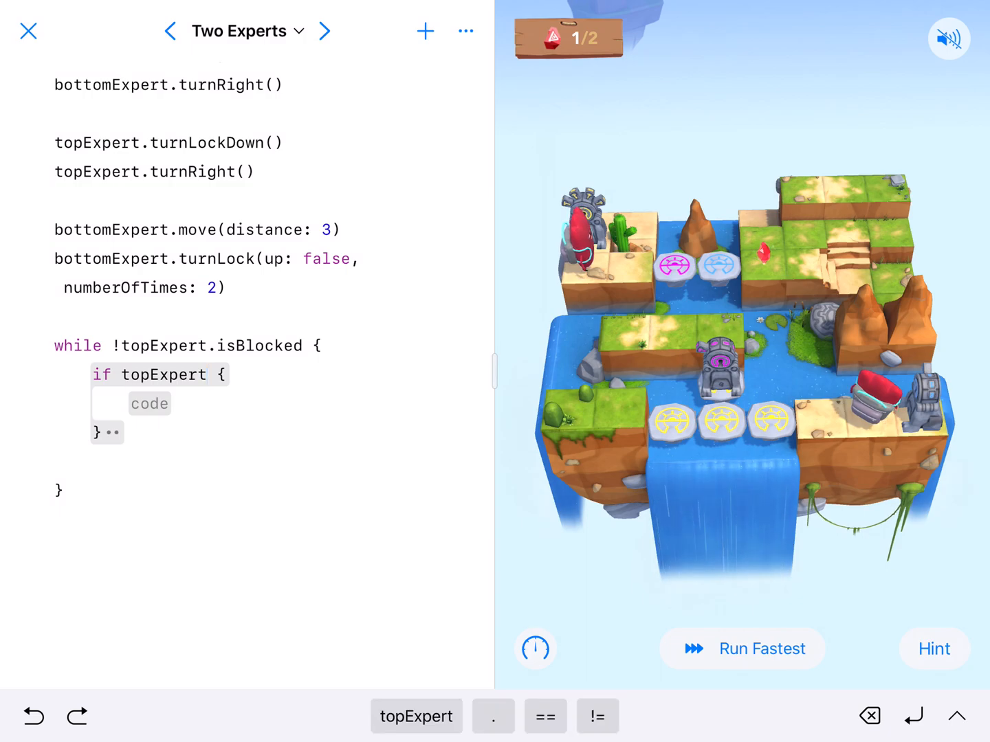
- Condition the if on topExpert.isOnGem, collect the gem inside it, move topExpert forward, and run
type(".")
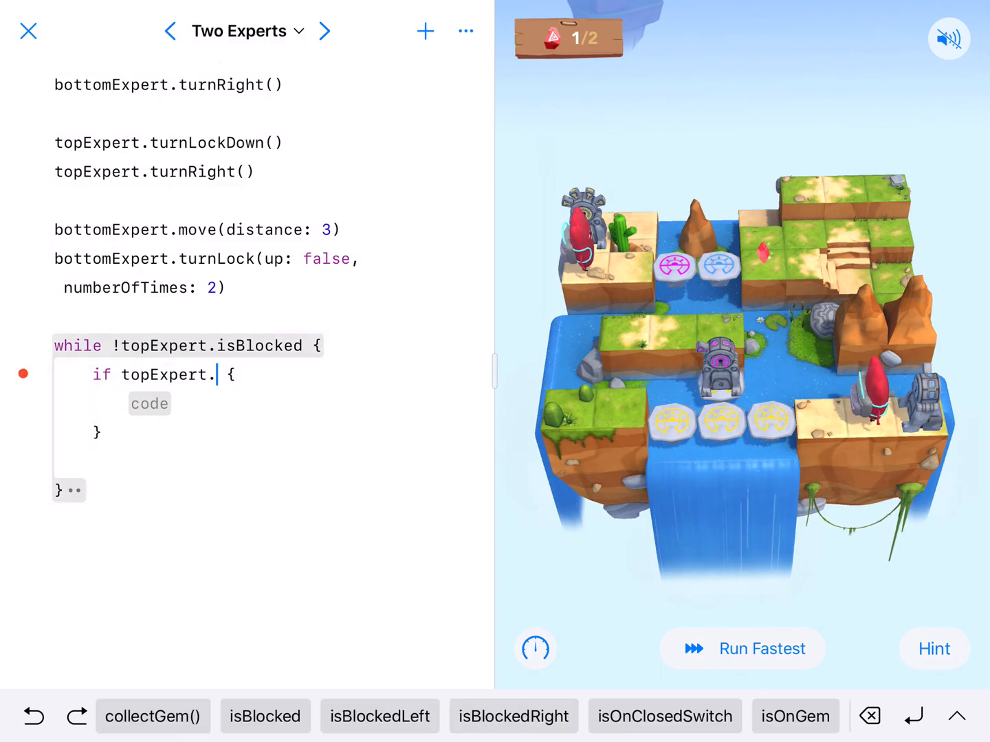
left_click(794, 716)
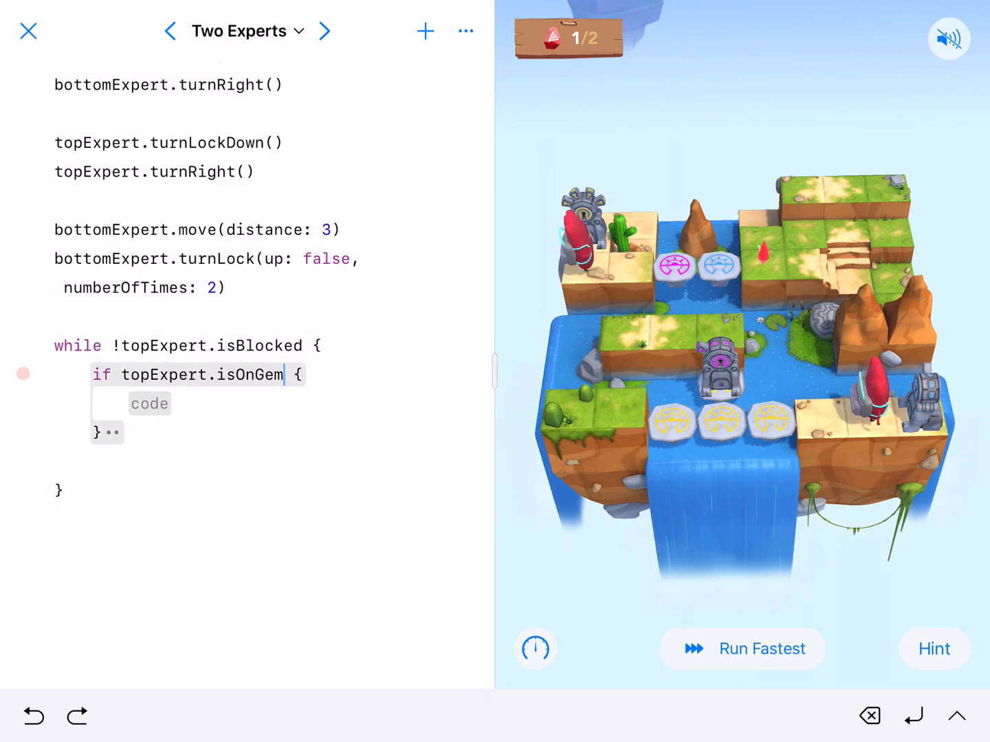
left_click(148, 404)
type("topExpert")
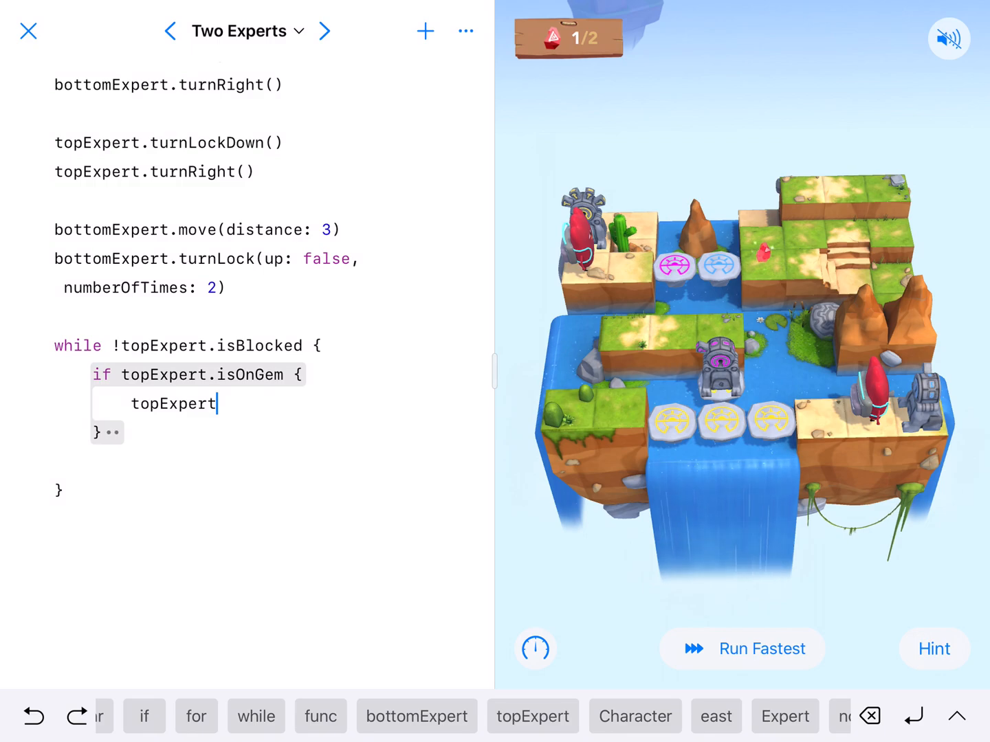
type(".collectGem(")
type("topExpert")
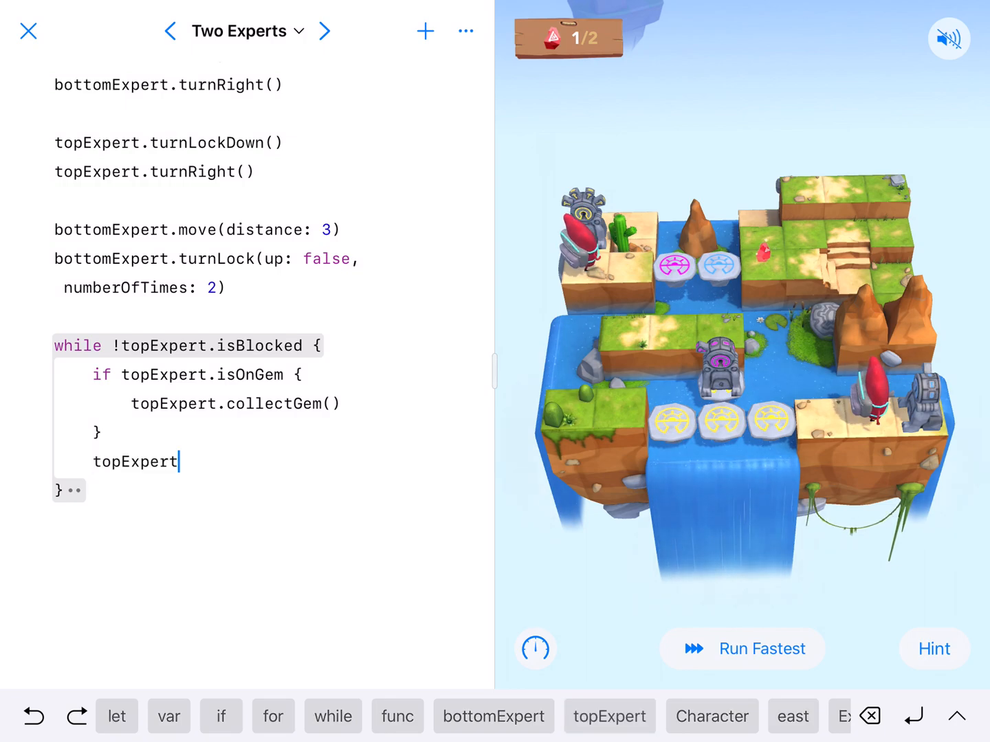
type(".moveForward(")
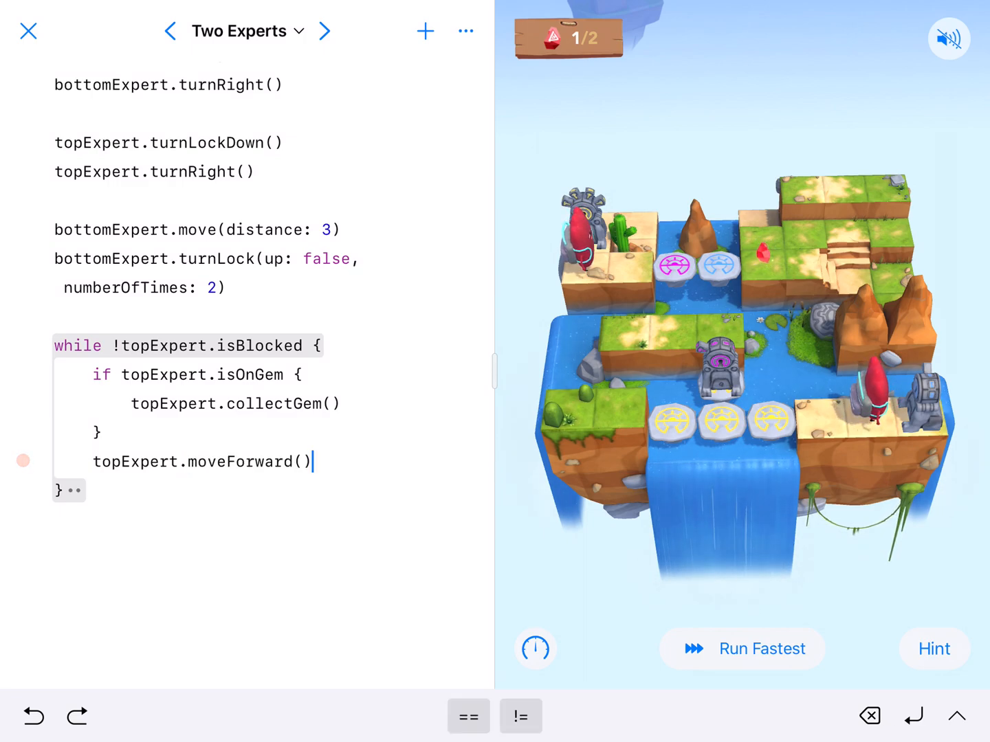
left_click(742, 648)
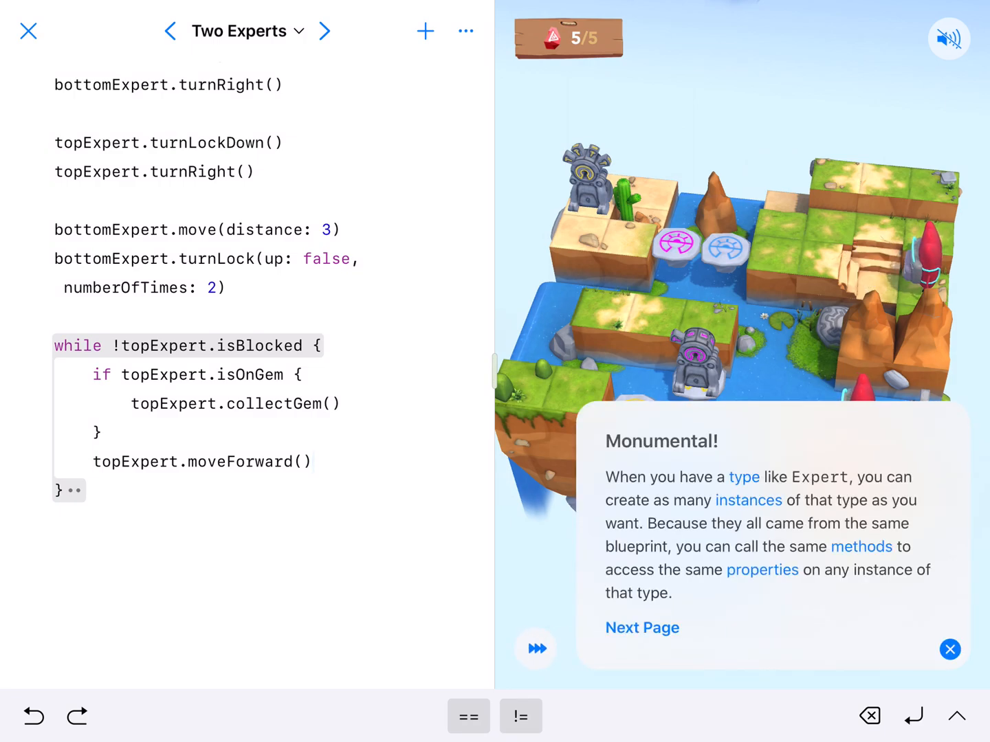
- Dismiss the Monumental! success popup after all 5 gems are collected
left_click(949, 649)
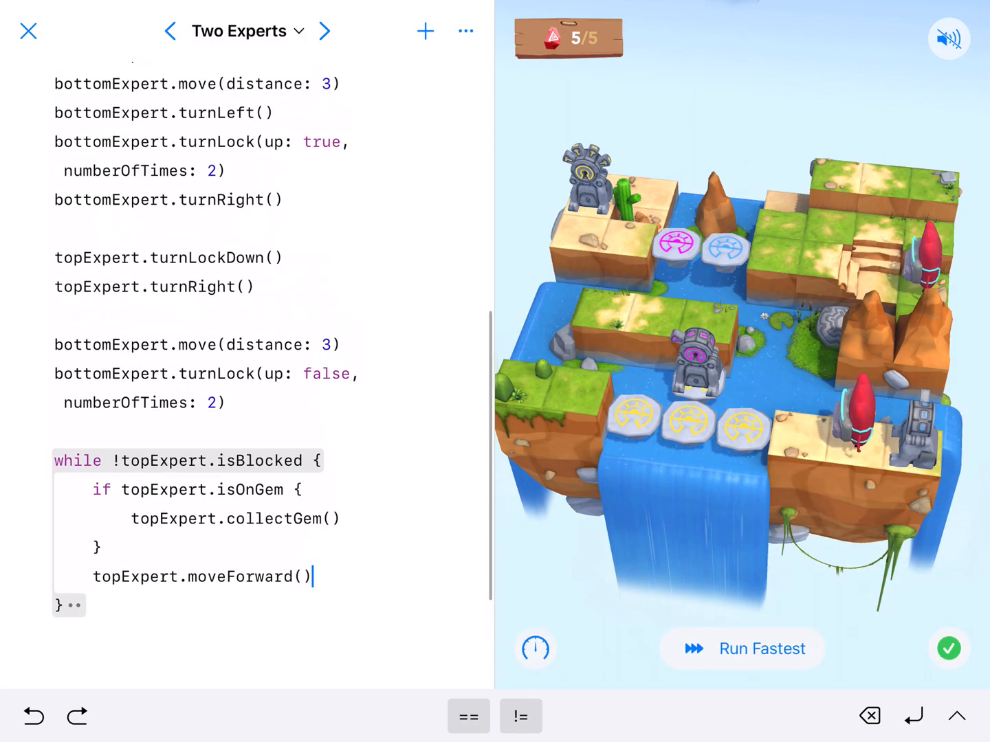